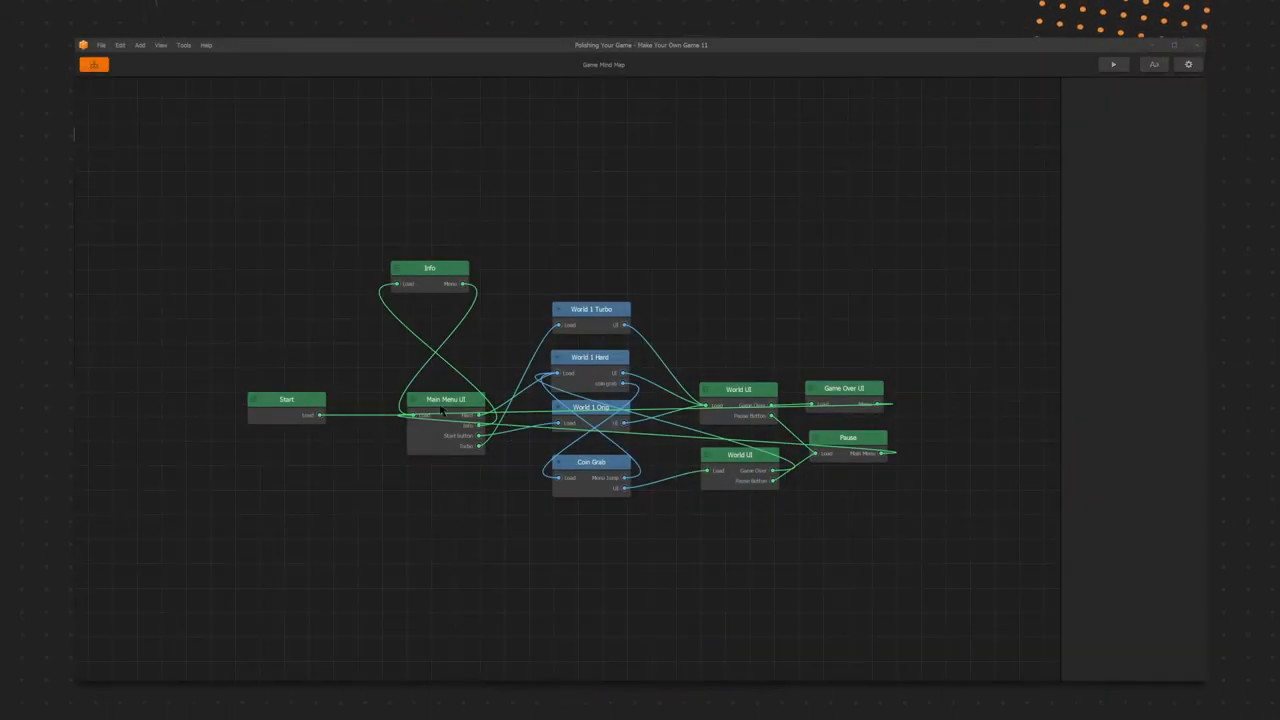
Step: Move the Main Menu UI node to a new spot in the mind map
{"action": "left_click", "coordinate": [446, 380]}
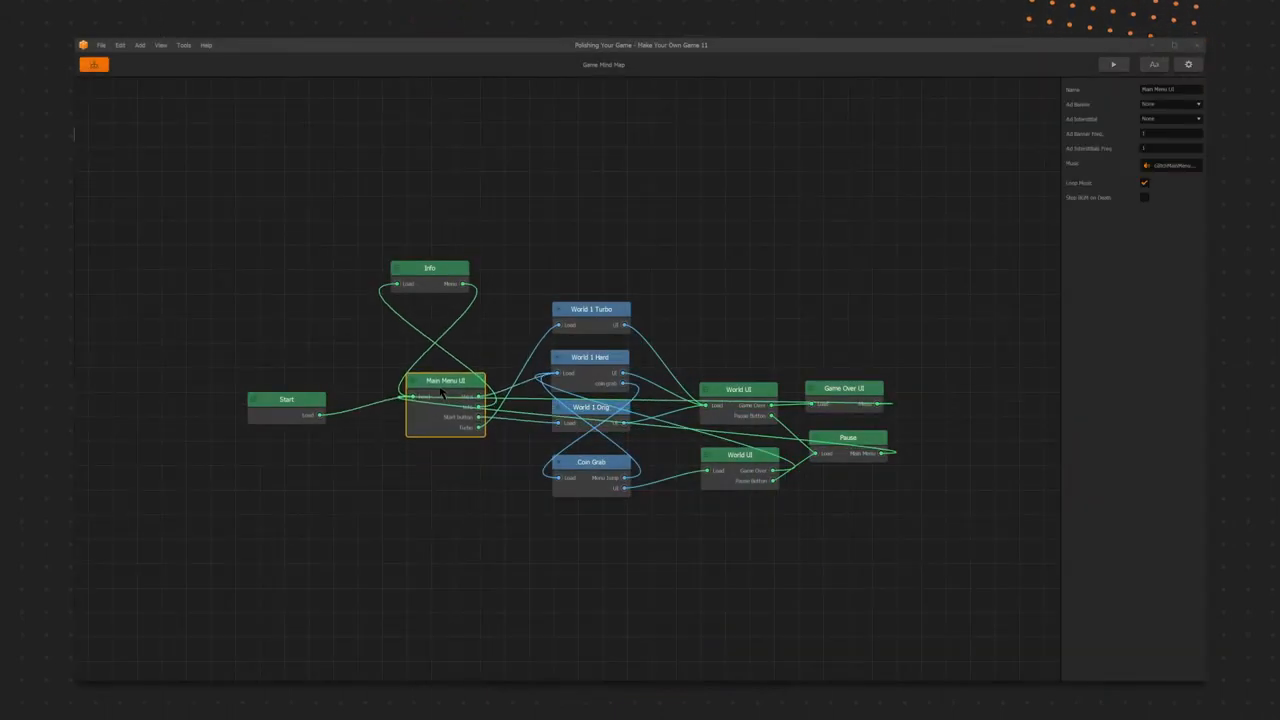
{"action": "left_click_drag", "start_coordinate": [445, 380], "coordinate": [414, 383]}
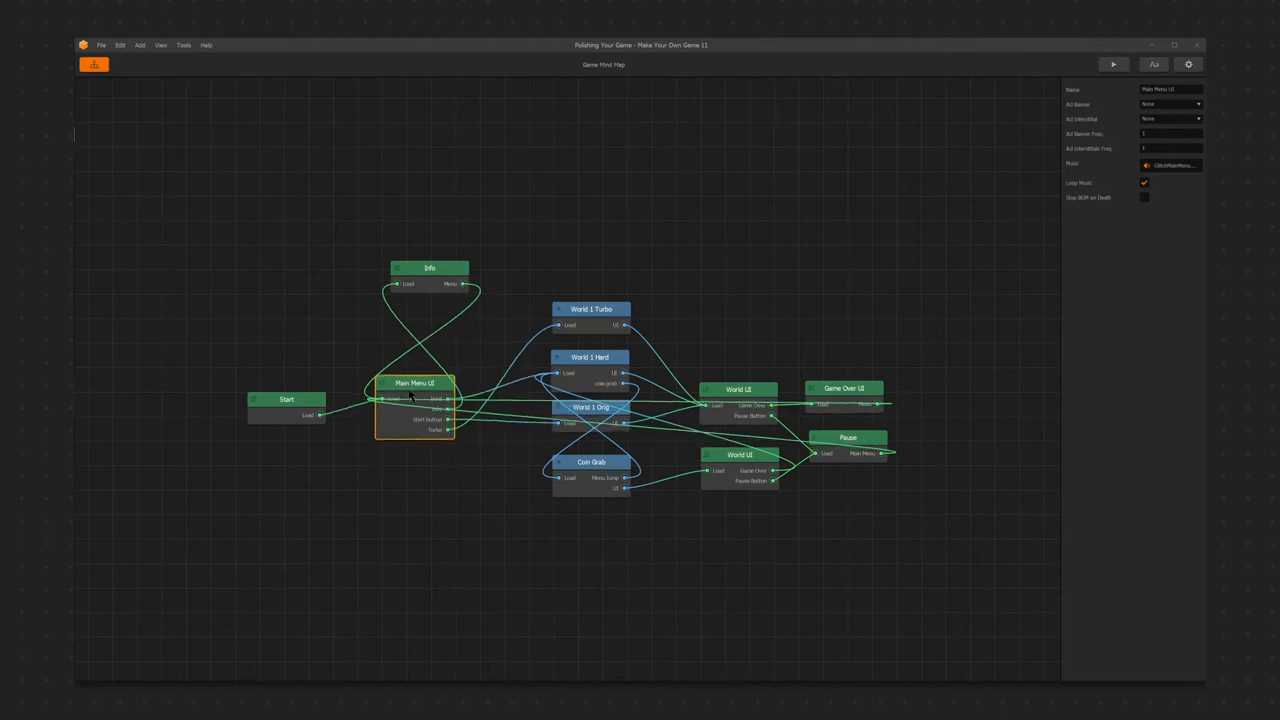
{"action": "left_click_drag", "start_coordinate": [414, 383], "coordinate": [432, 403]}
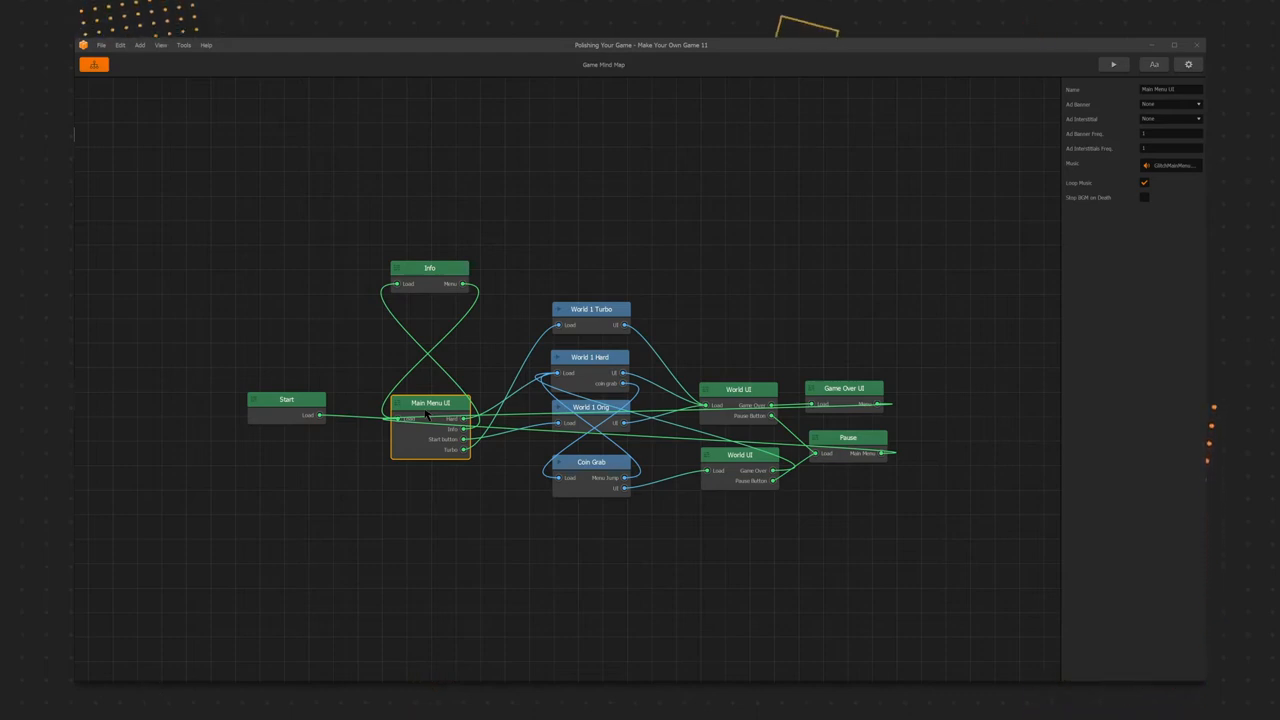
{"action": "left_click", "coordinate": [1113, 64]}
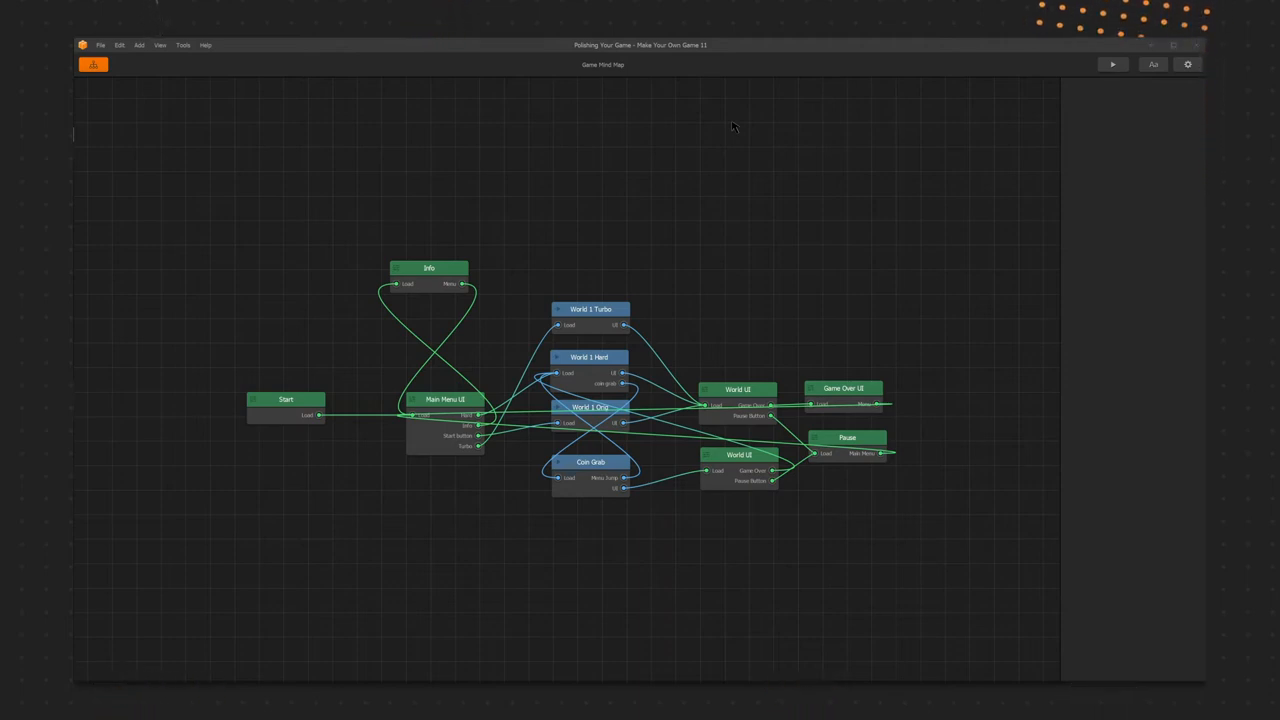
{"action": "left_click", "coordinate": [1112, 64]}
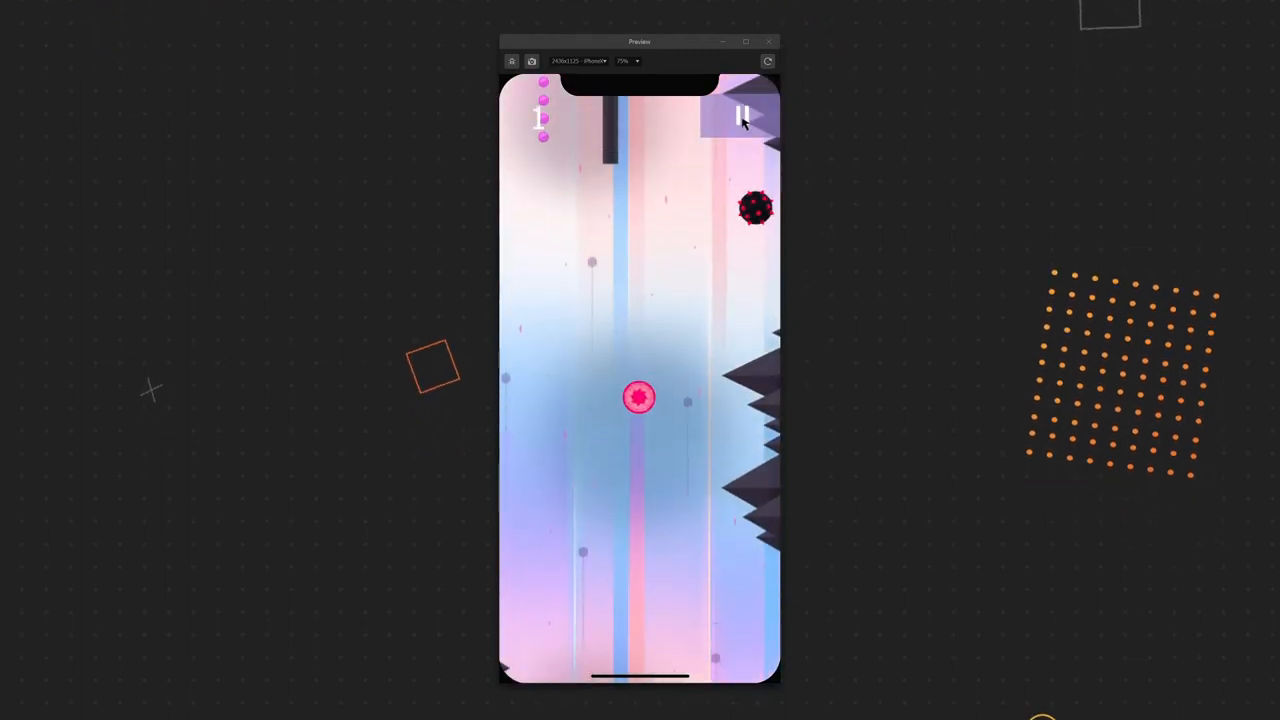
Step: Pause the preview, open the World UI layout and select its score label
{"action": "left_click", "coordinate": [742, 115]}
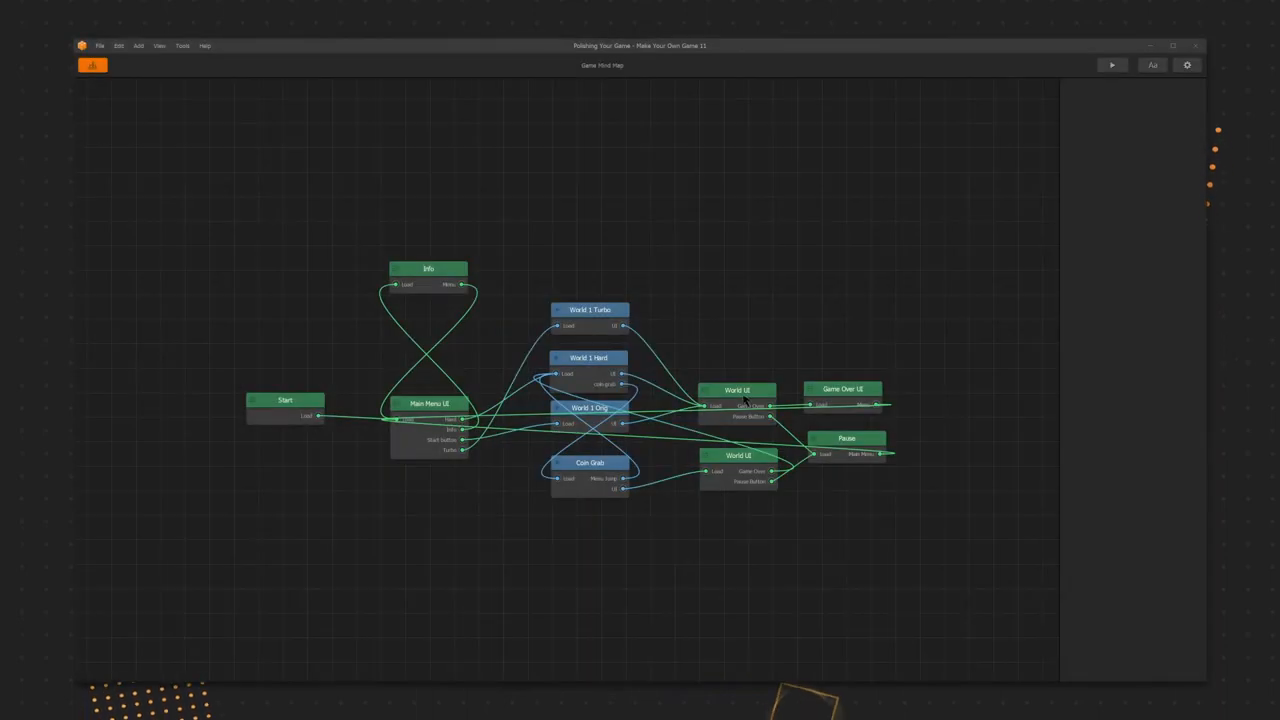
{"action": "double_click", "coordinate": [738, 390]}
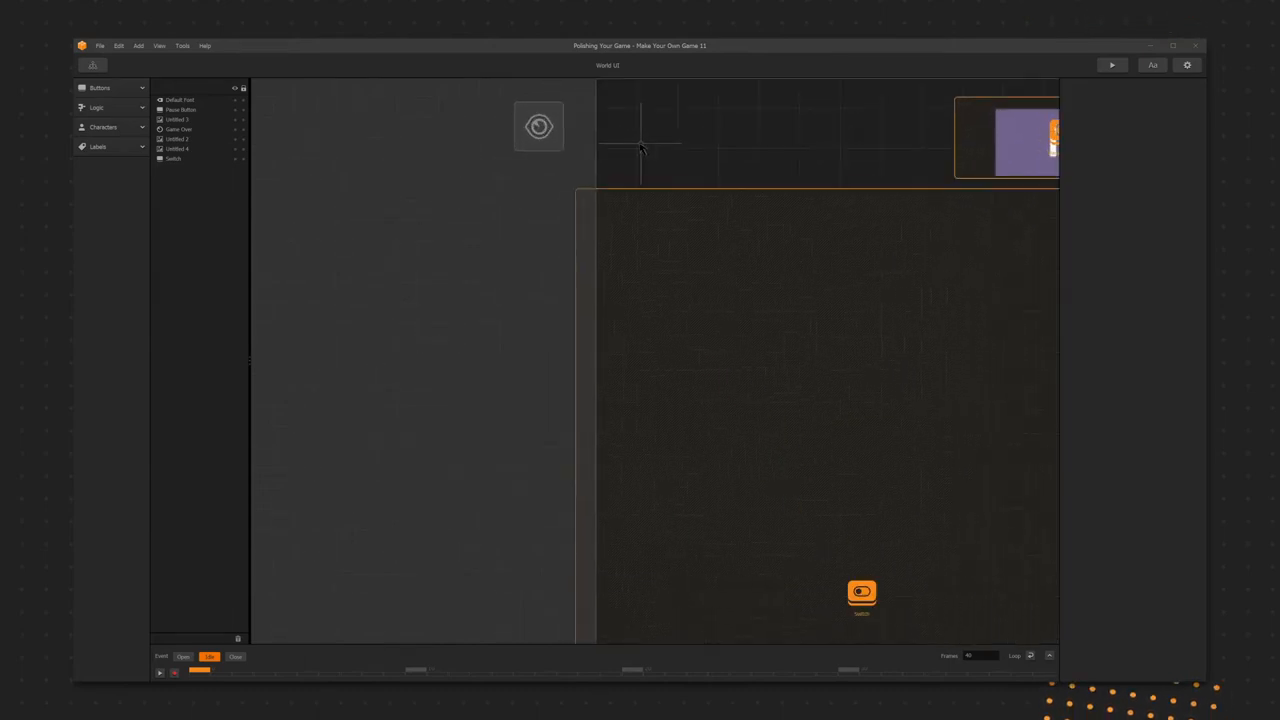
{"action": "left_click", "coordinate": [180, 99]}
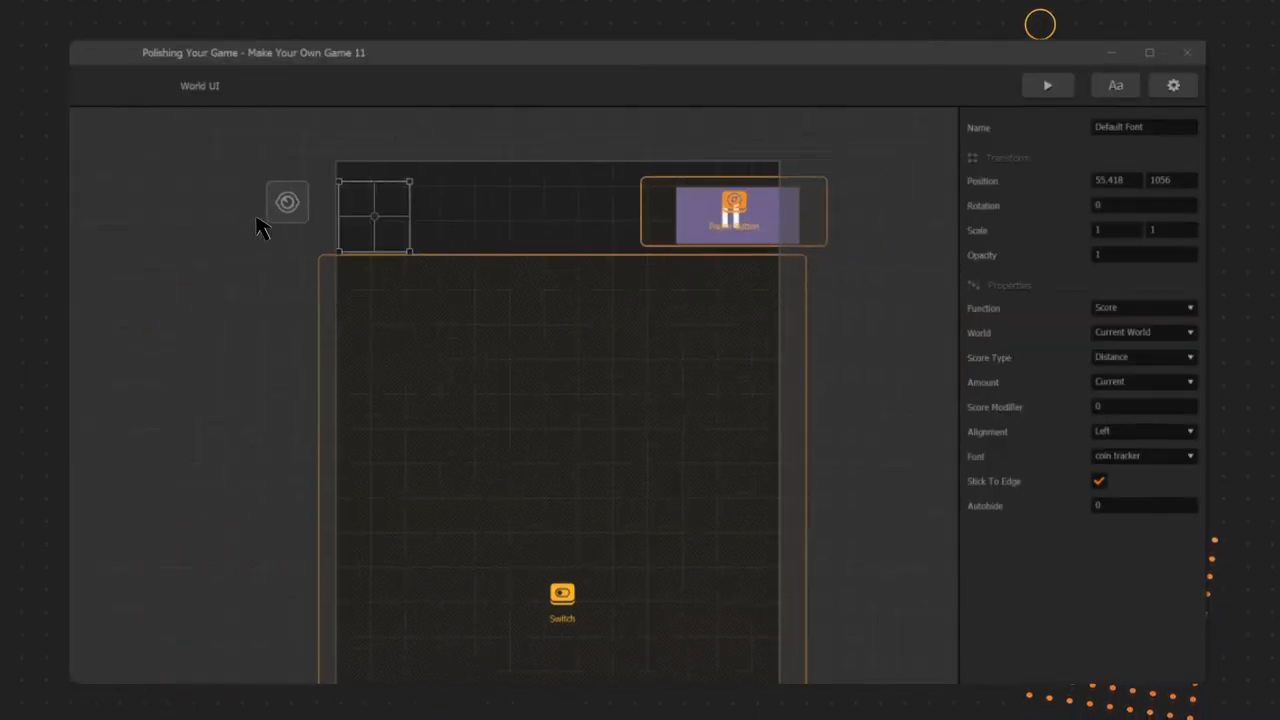
{"action": "mouse_move", "coordinate": [1030, 262]}
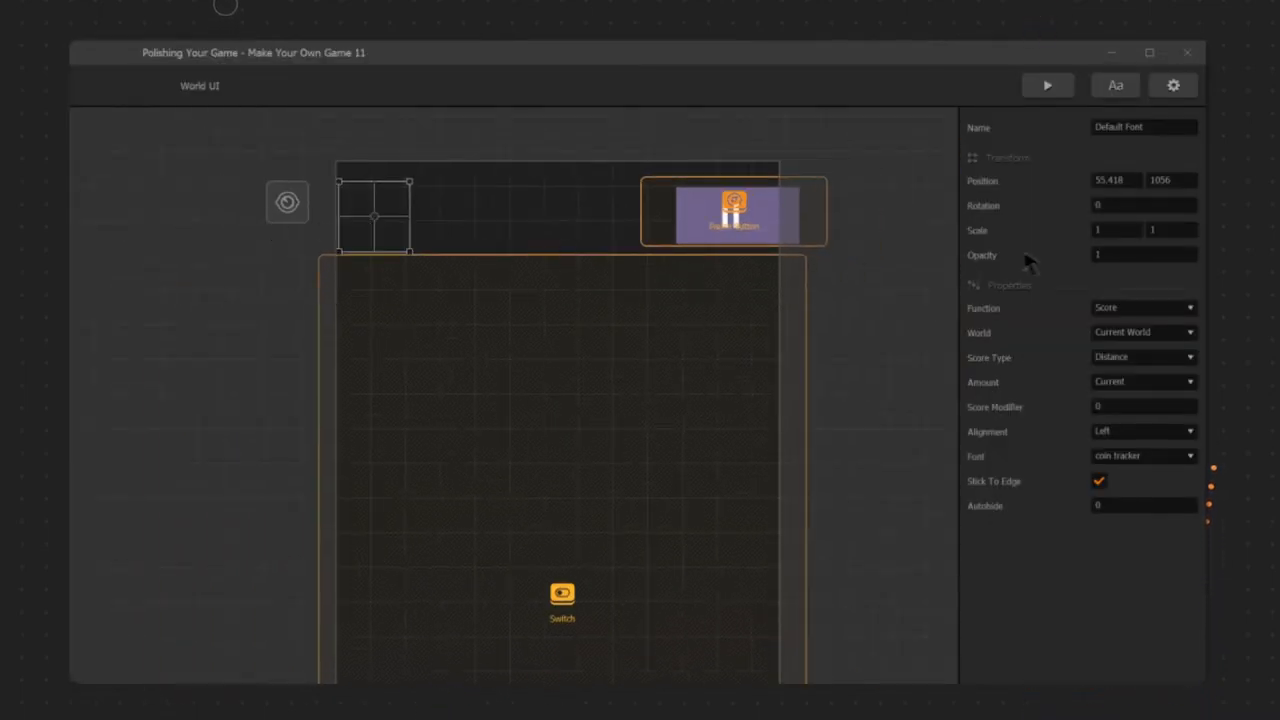
{"action": "left_click", "coordinate": [1047, 85]}
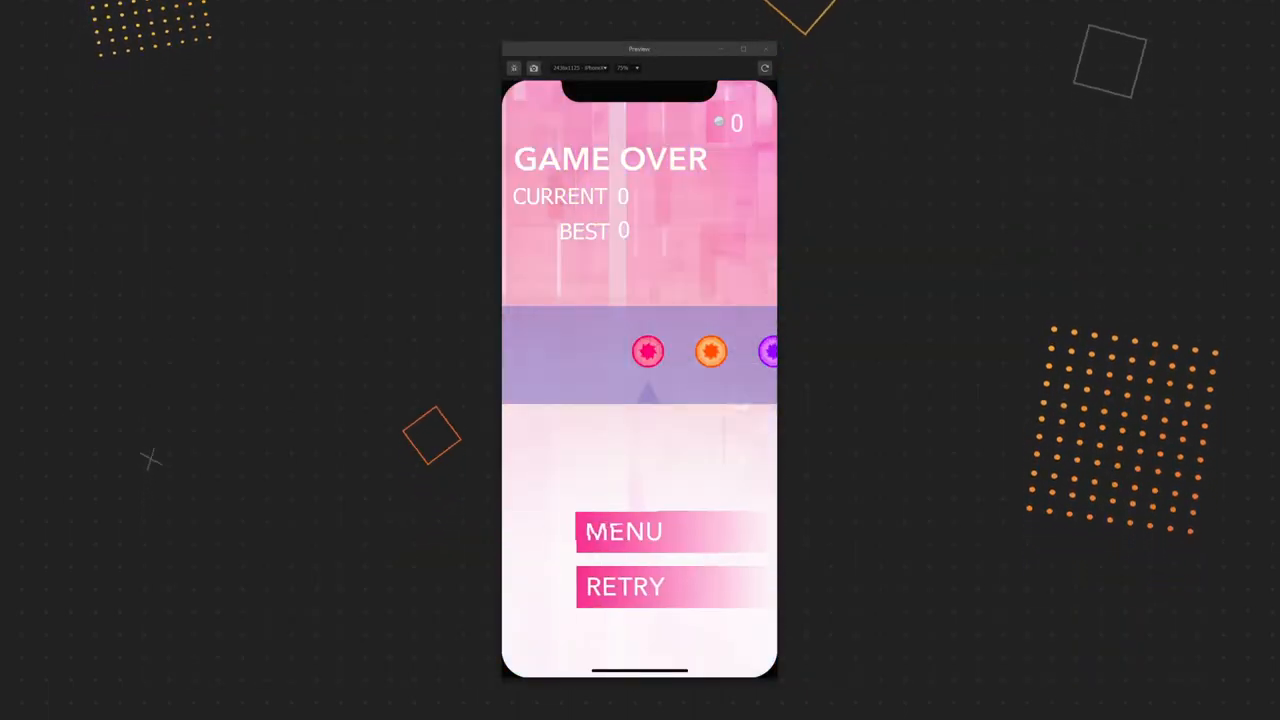
Step: Retry the game twice from Game Over, then start a Normal mode run
{"action": "left_click", "coordinate": [625, 587]}
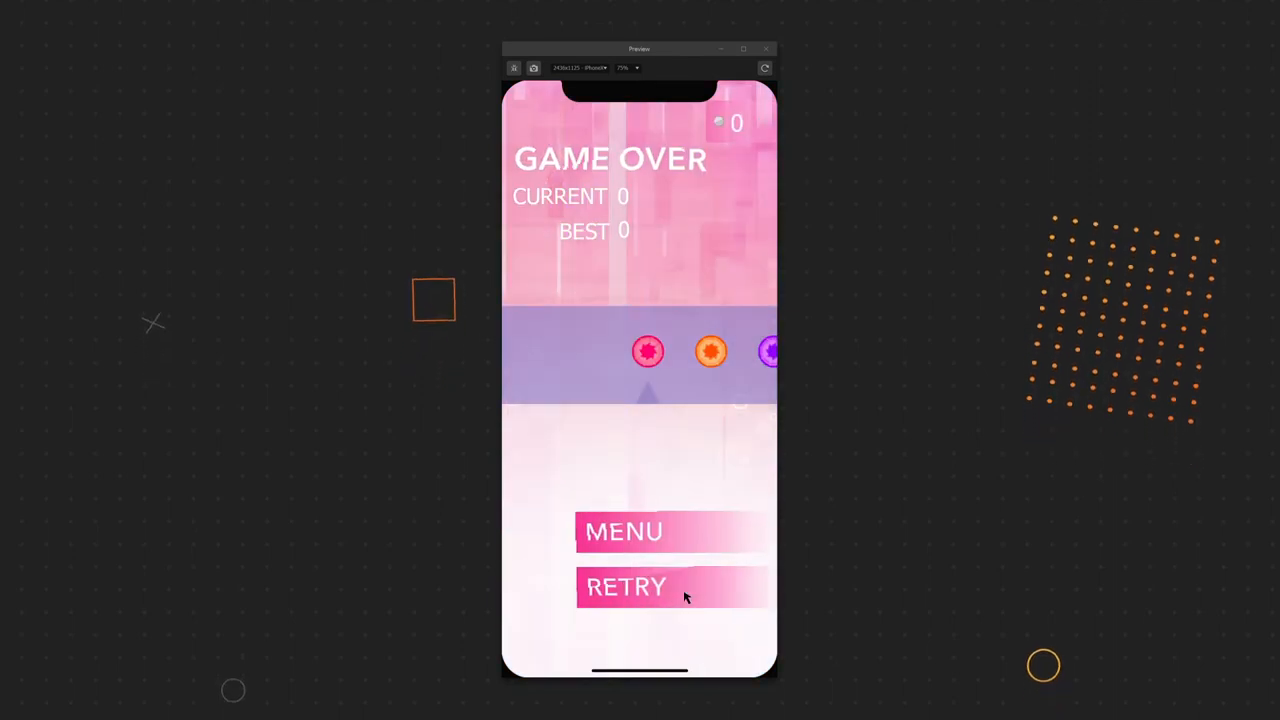
{"action": "left_click", "coordinate": [626, 587]}
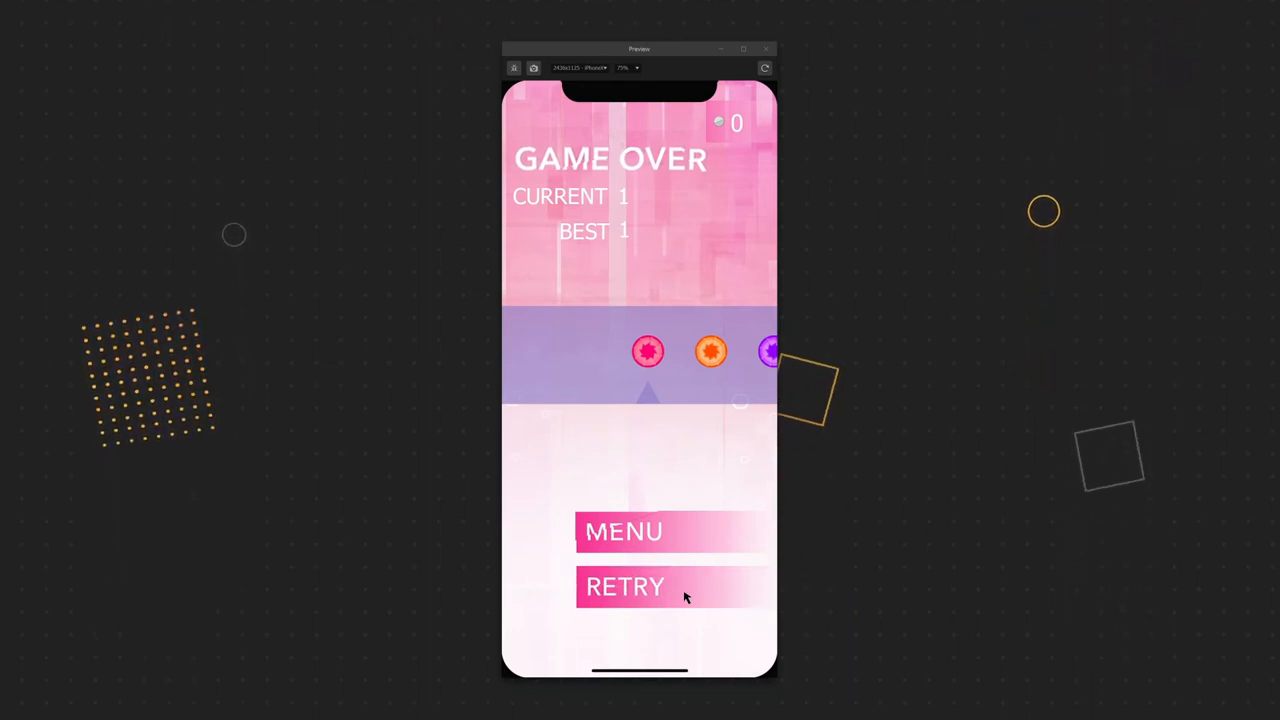
{"action": "left_click", "coordinate": [625, 587]}
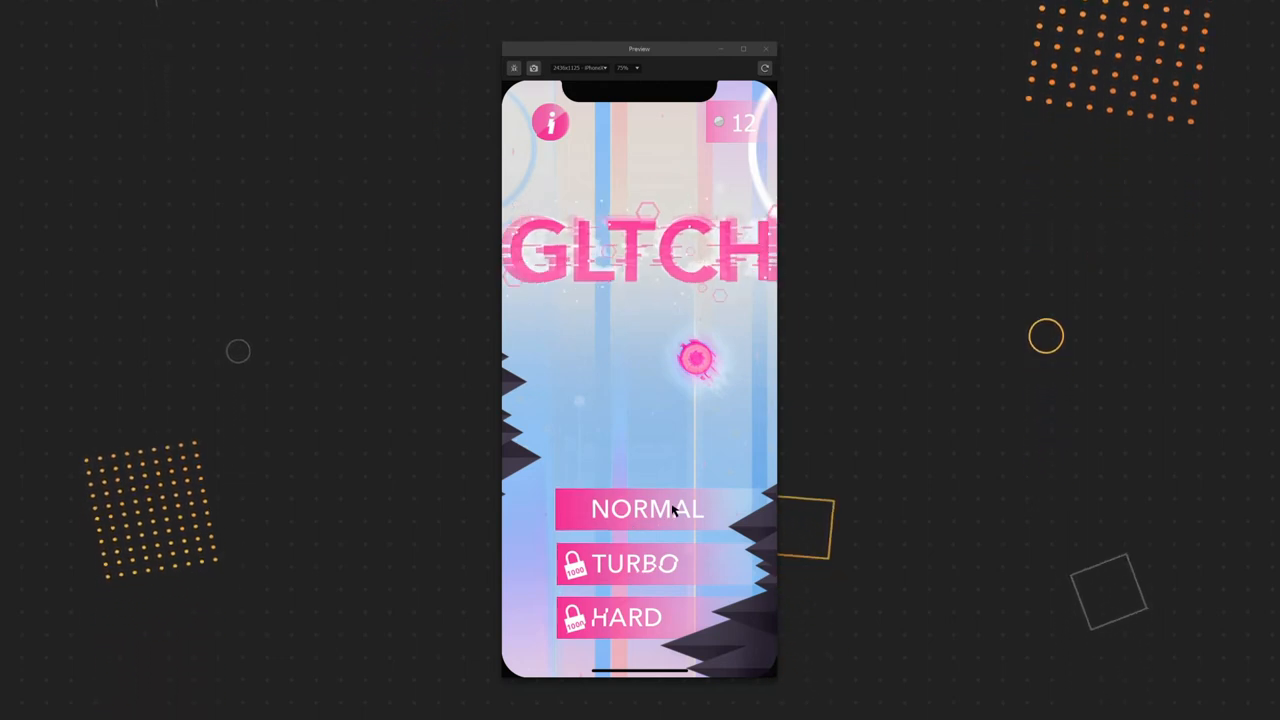
{"action": "left_click", "coordinate": [648, 509]}
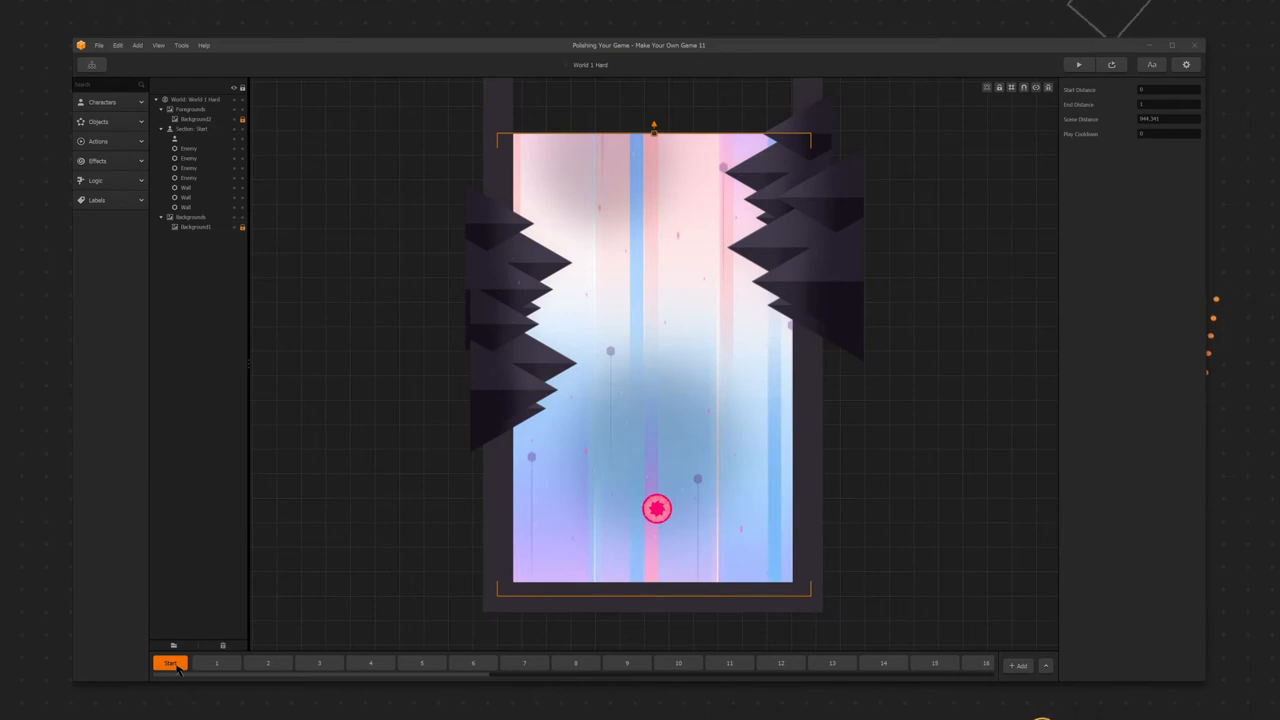
Step: Browse World 1 Hard's sections from Start onward, then switch to World 1 Orig
{"action": "left_click", "coordinate": [370, 663]}
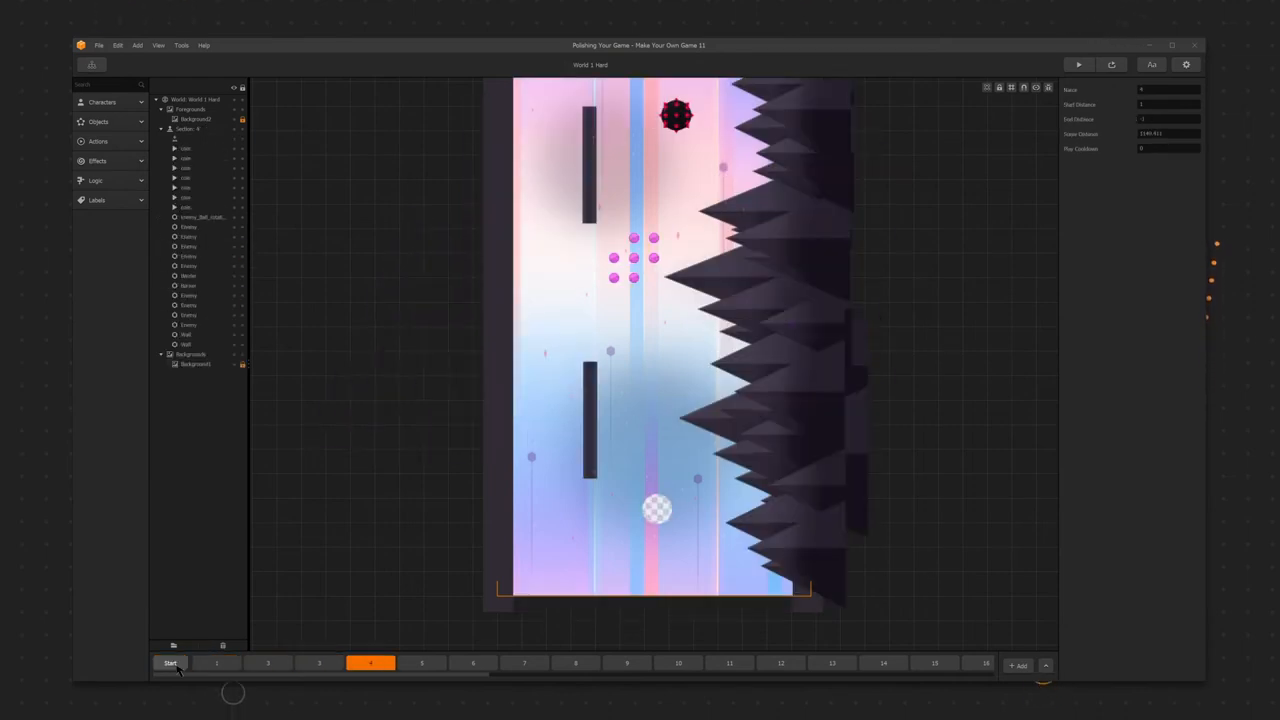
{"action": "left_click", "coordinate": [627, 663]}
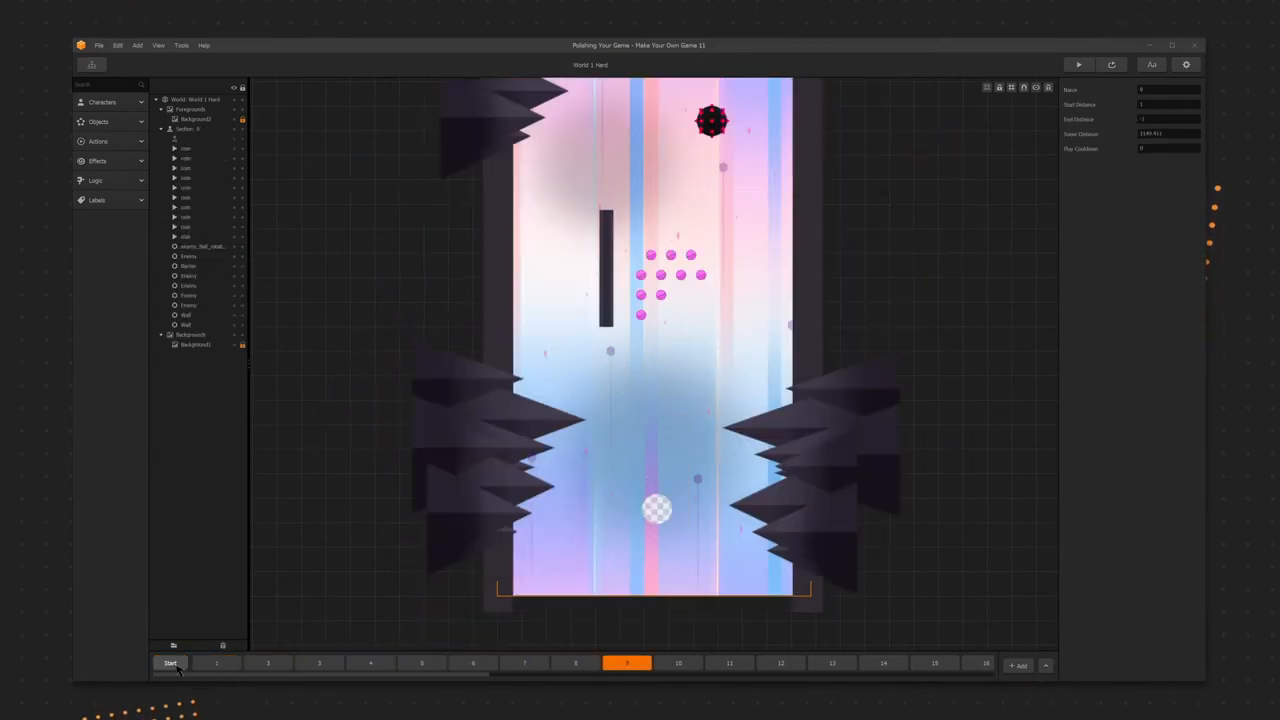
{"action": "left_click", "coordinate": [832, 663]}
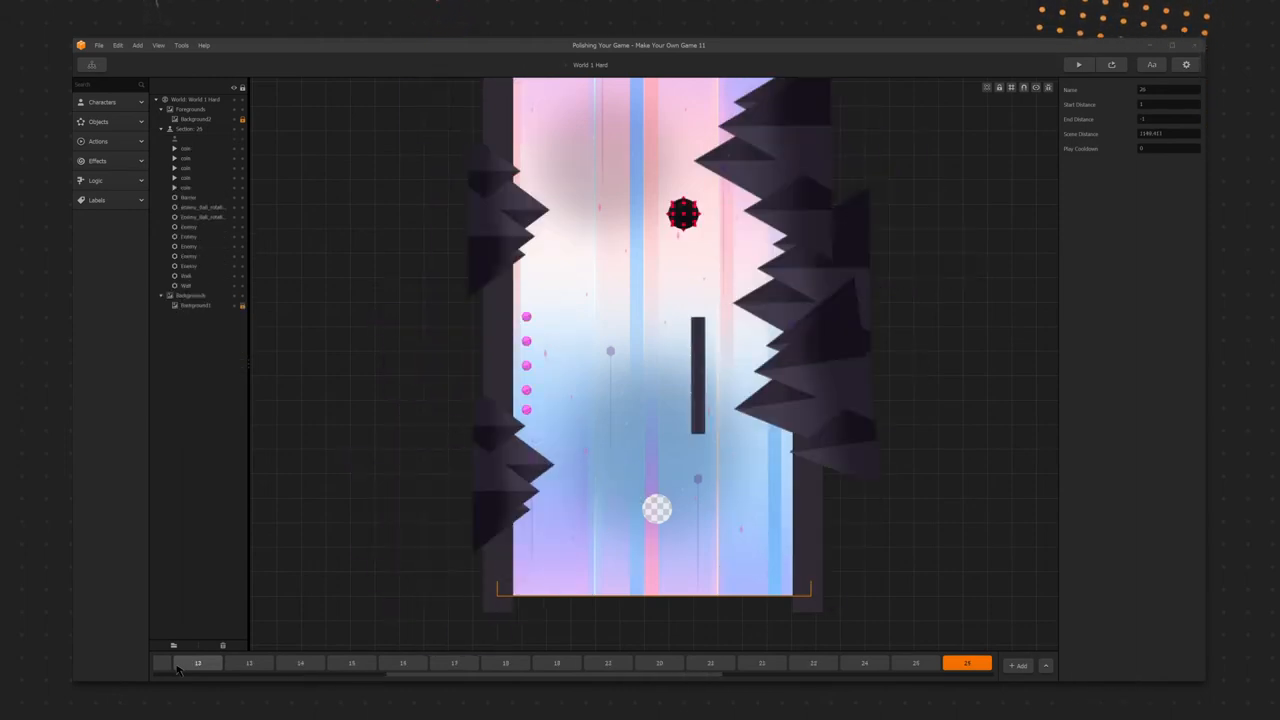
{"action": "left_click", "coordinate": [1078, 64]}
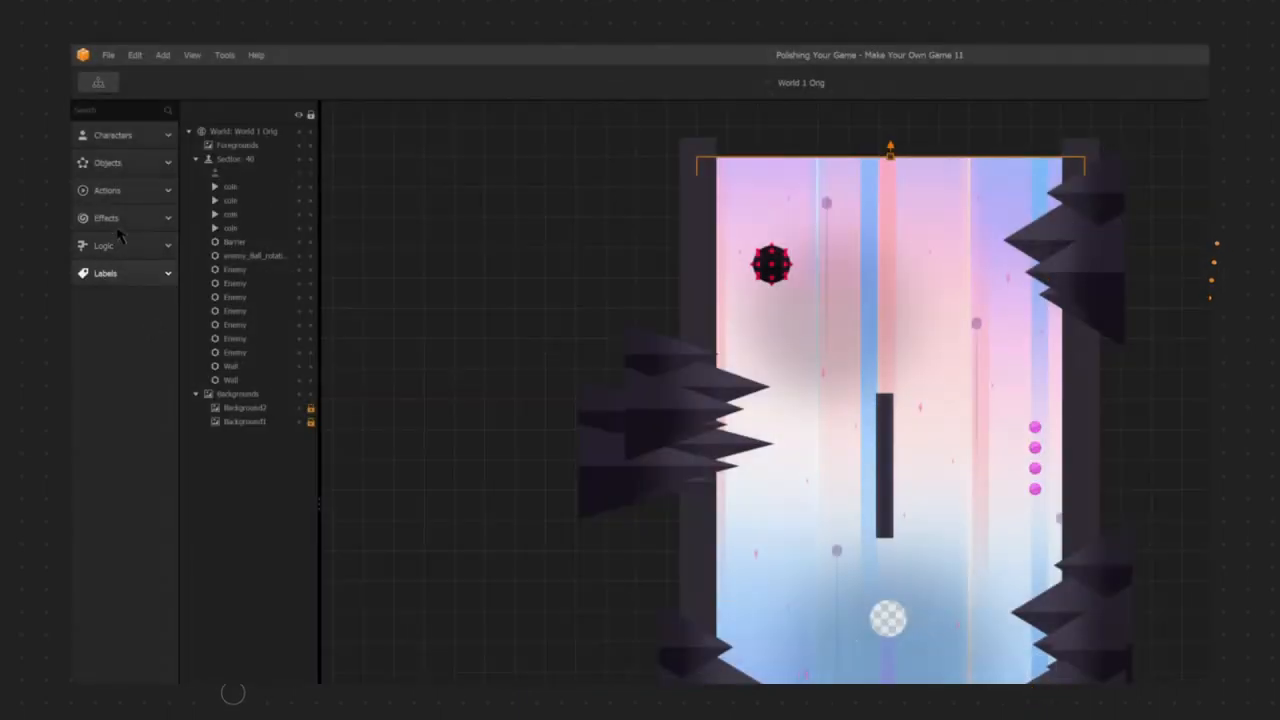
{"action": "left_click", "coordinate": [107, 190]}
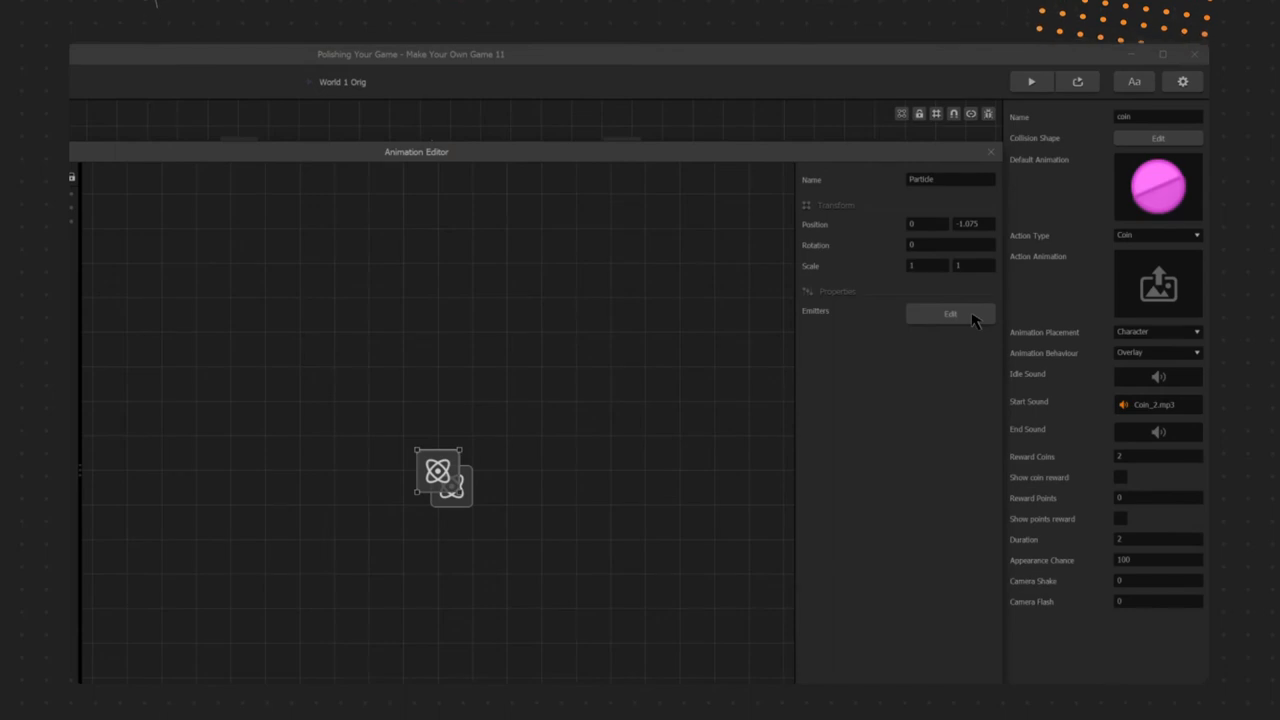
Step: Edit the emitters of the coin's particle effect
{"action": "left_click", "coordinate": [949, 314]}
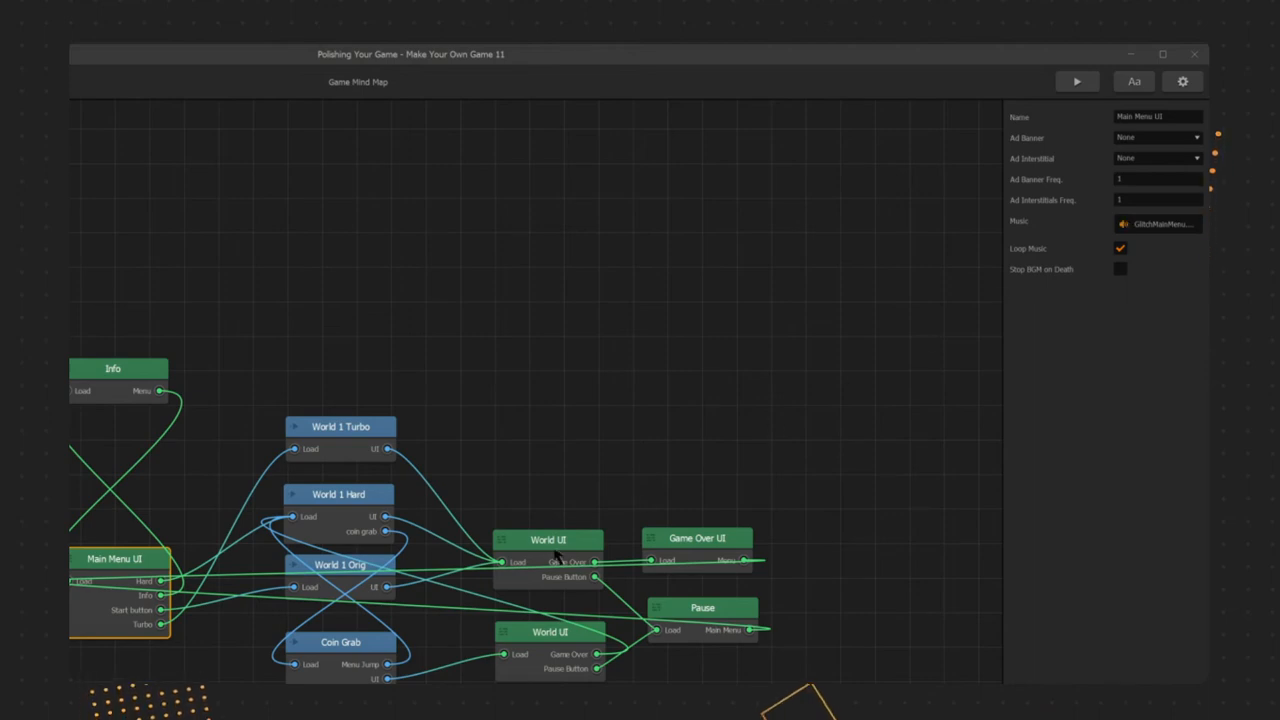
Step: Play the World 1 Orig character's Defeated Sound, then the Game Over UI music
{"action": "left_click", "coordinate": [547, 539]}
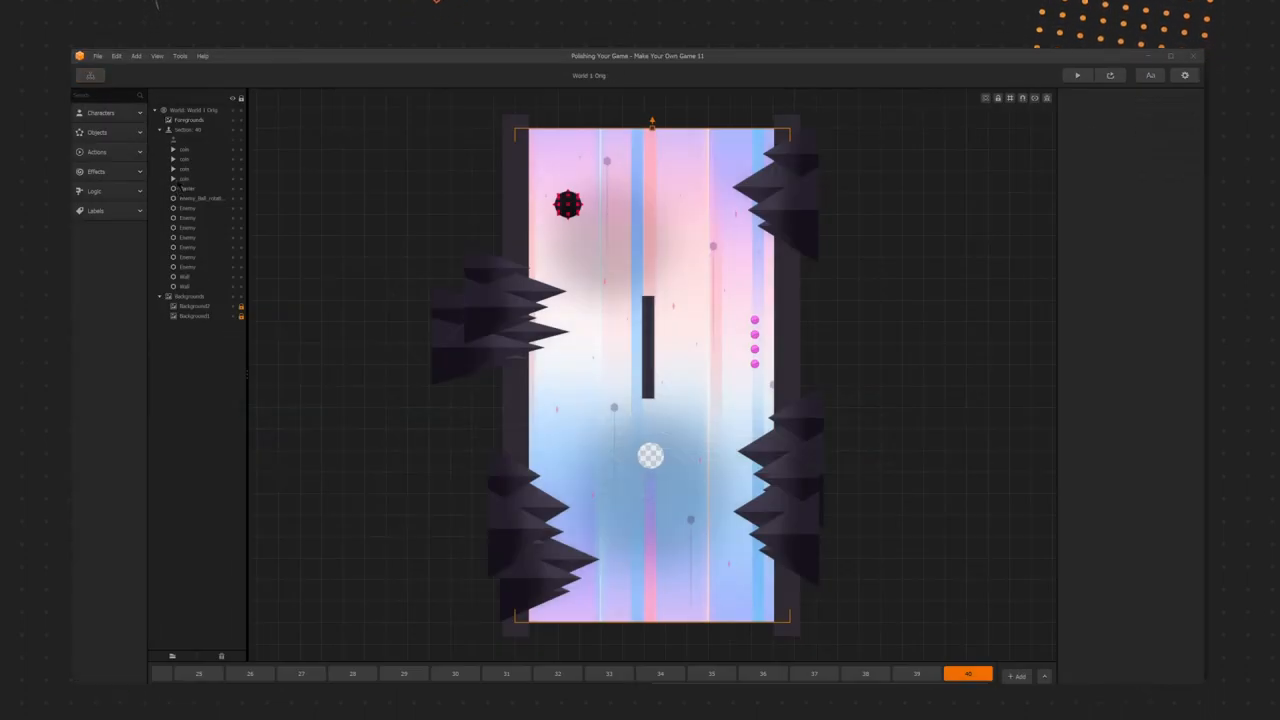
{"action": "left_click", "coordinate": [100, 112]}
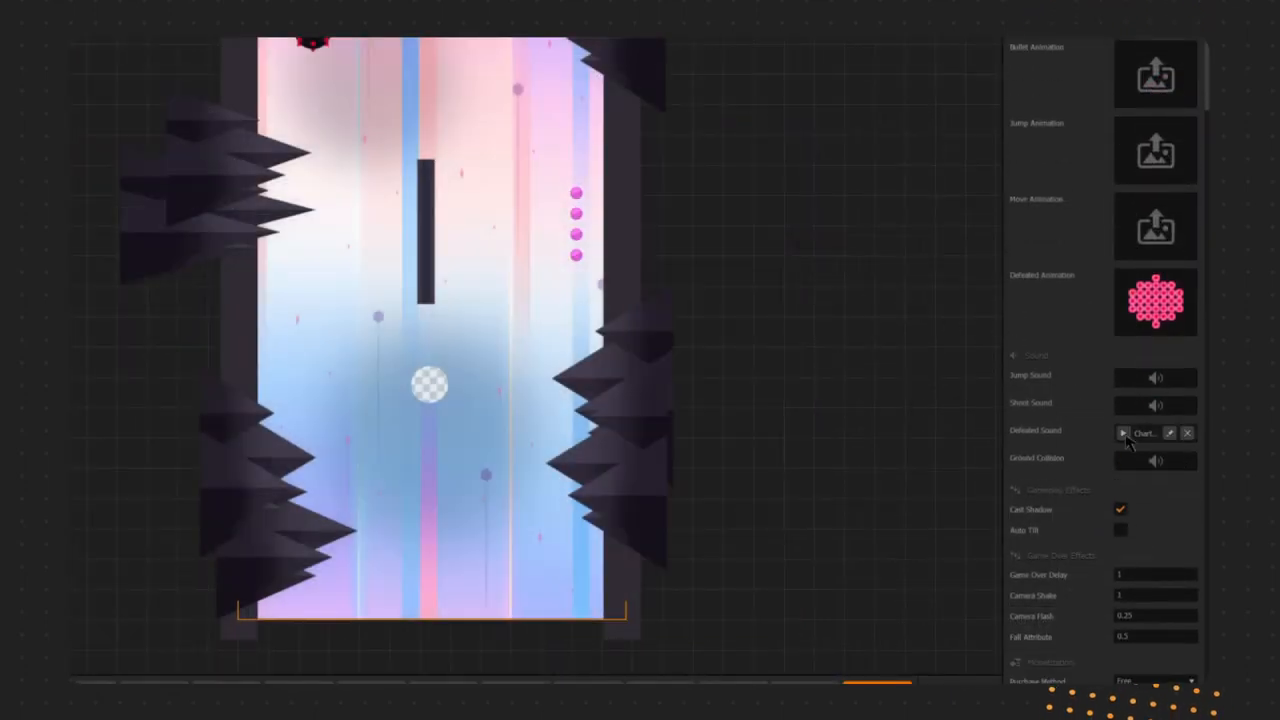
{"action": "left_click", "coordinate": [1124, 433]}
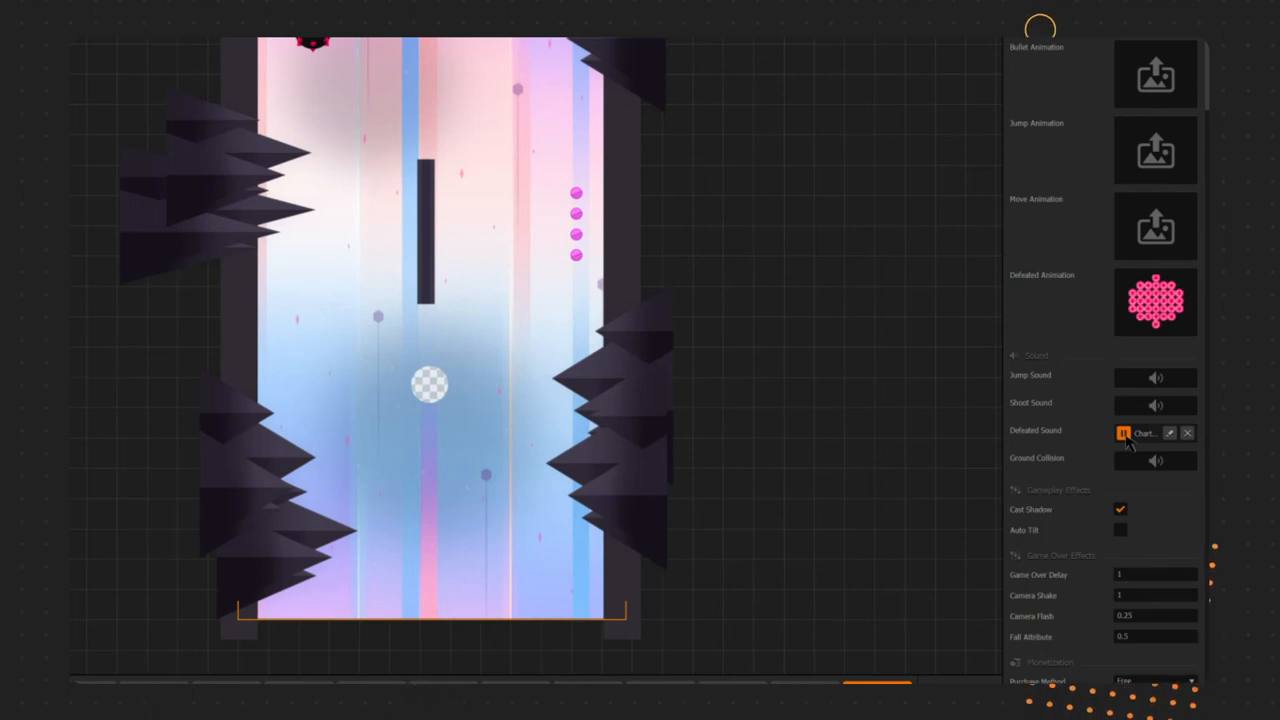
{"action": "mouse_move", "coordinate": [225, 10]}
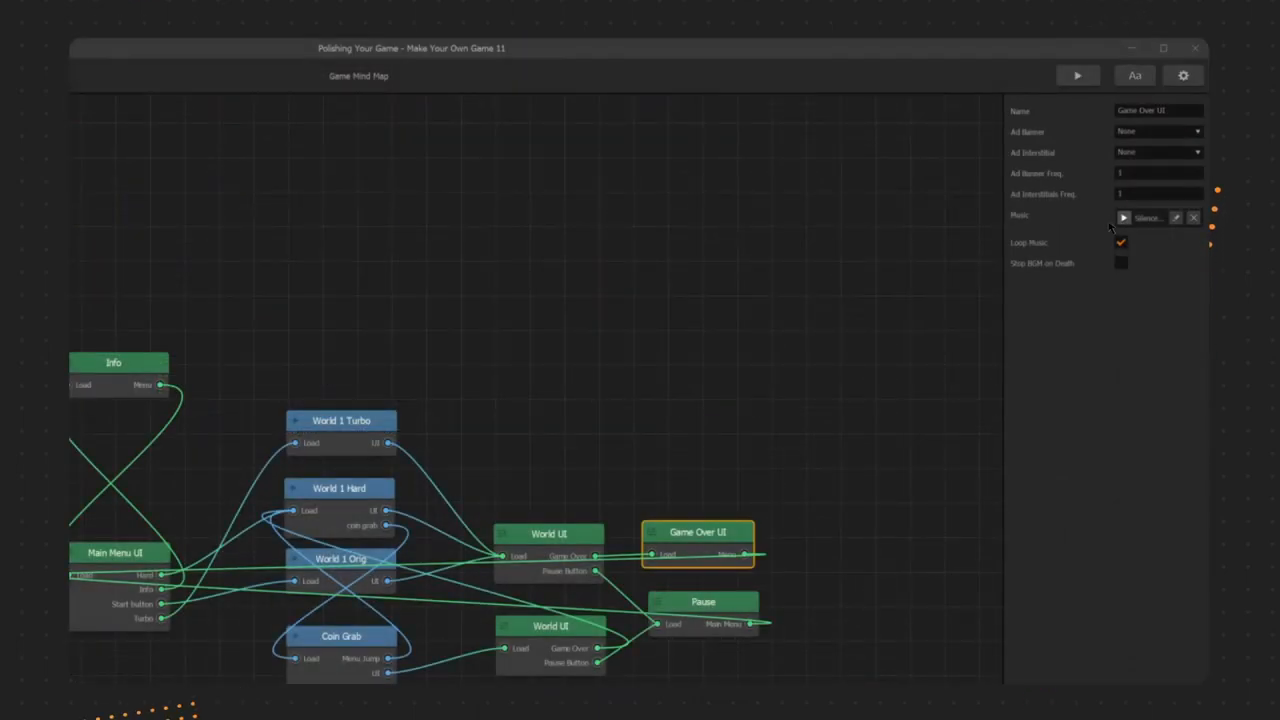
{"action": "left_click", "coordinate": [1077, 75]}
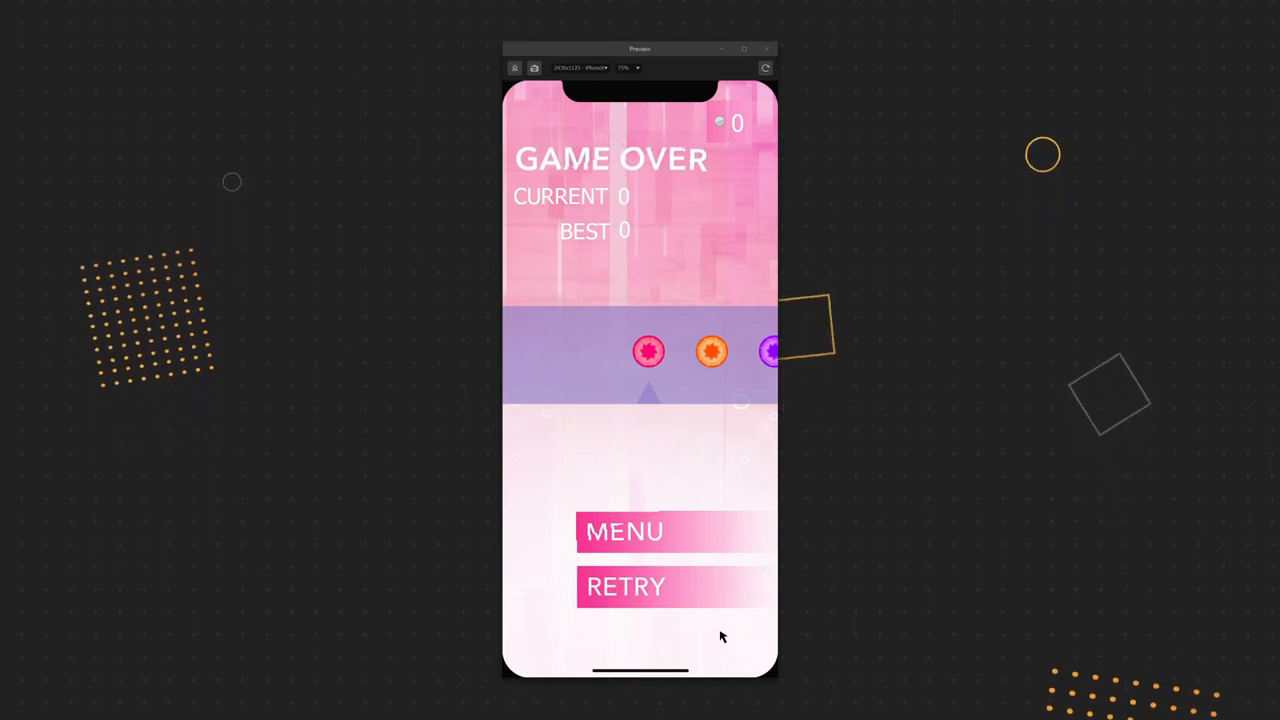
Step: Close the preview and browse the Game Over node's Event Type options
{"action": "left_click", "coordinate": [767, 48]}
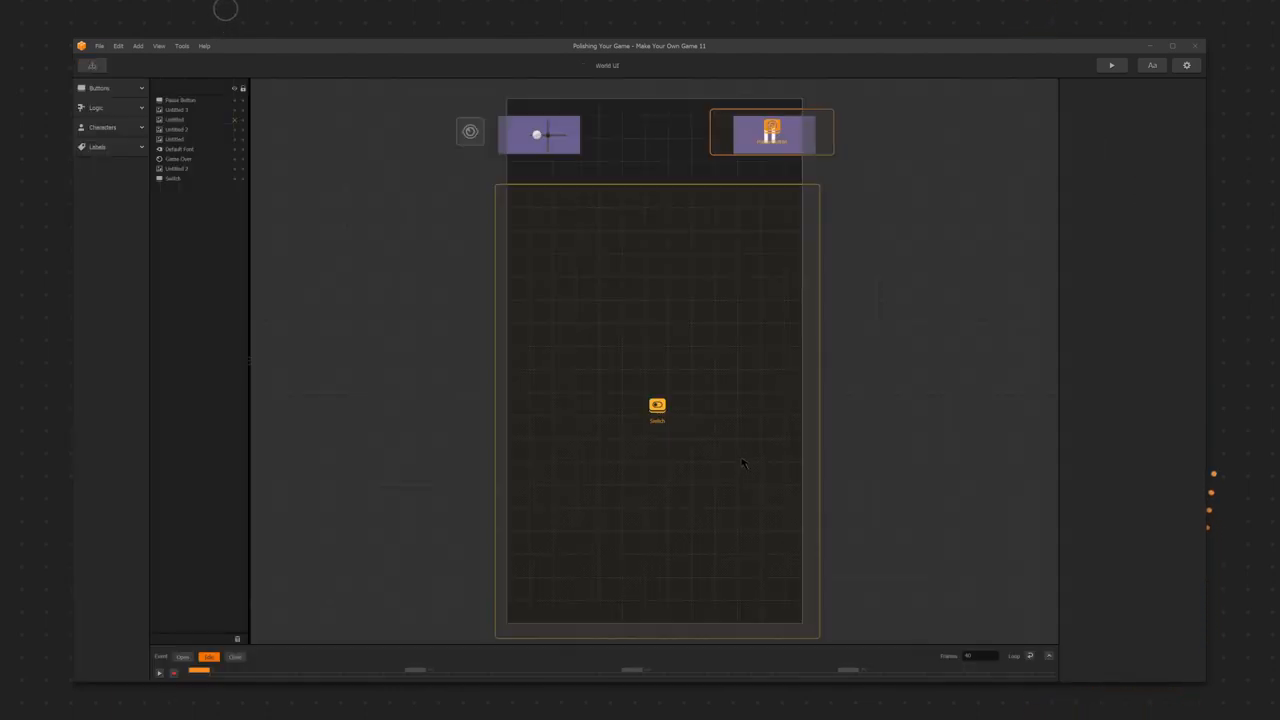
{"action": "left_click", "coordinate": [178, 159]}
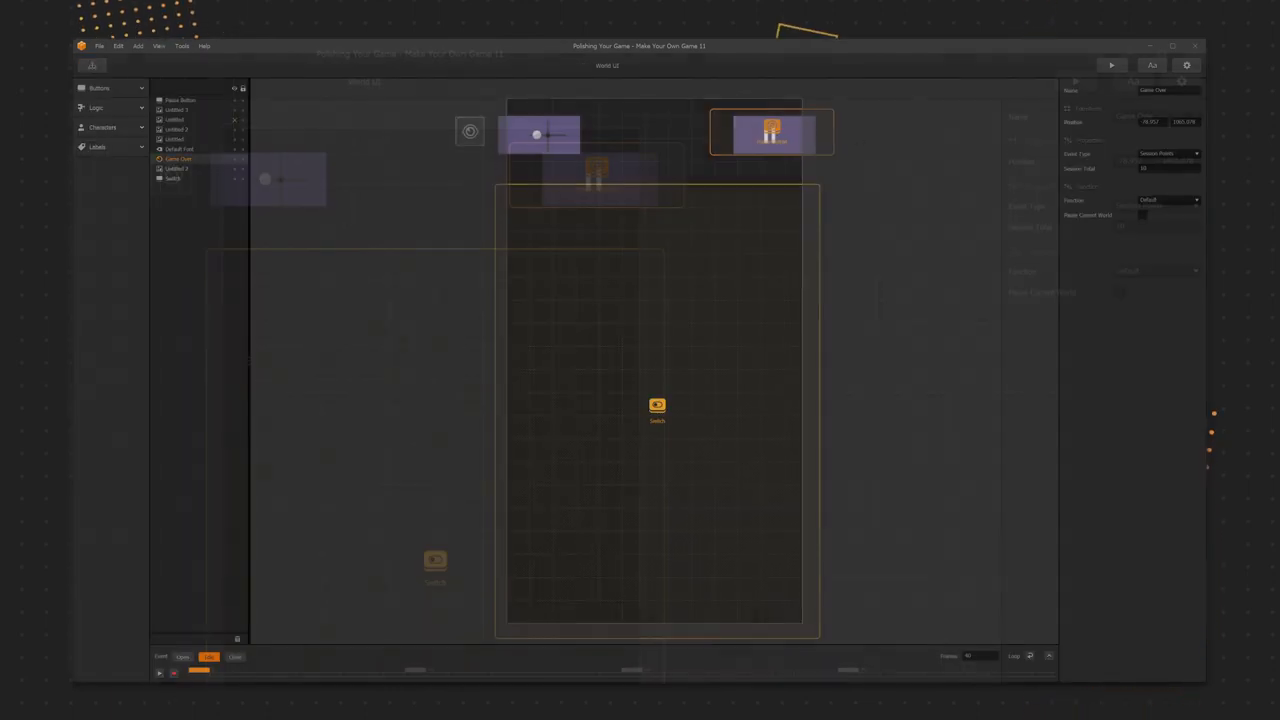
{"action": "left_click", "coordinate": [1155, 205]}
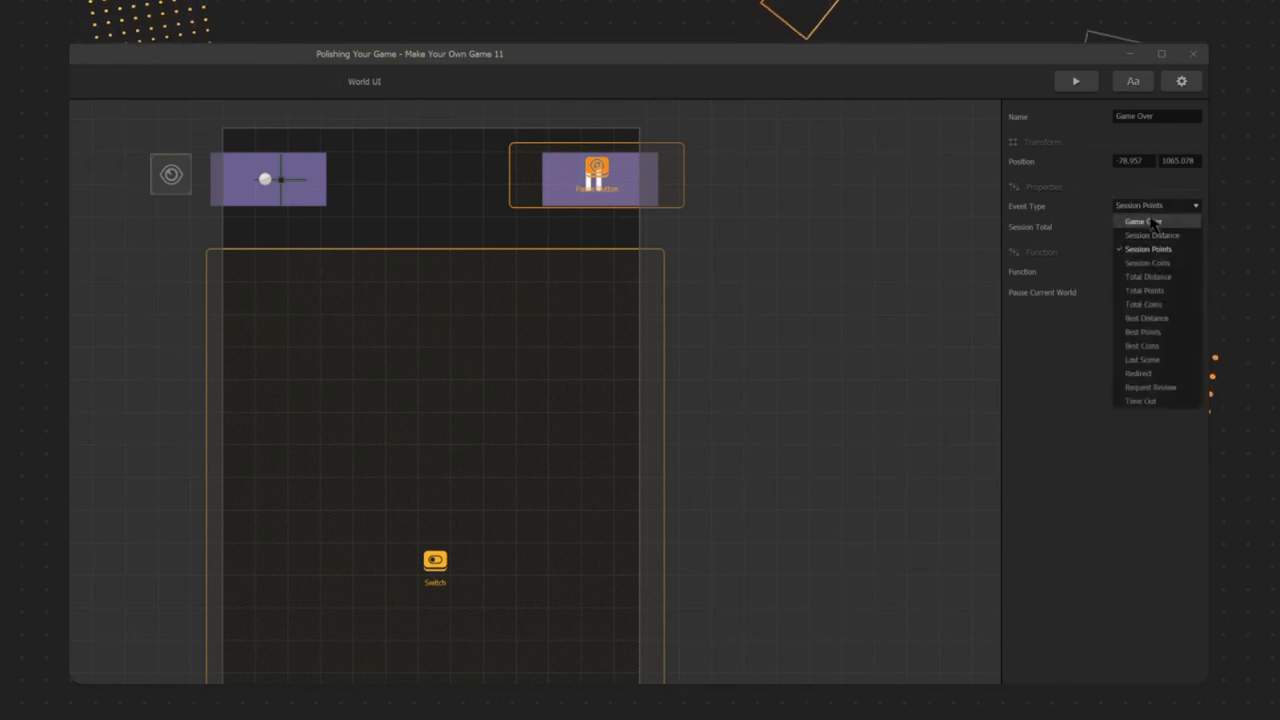
{"action": "mouse_move", "coordinate": [1140, 401]}
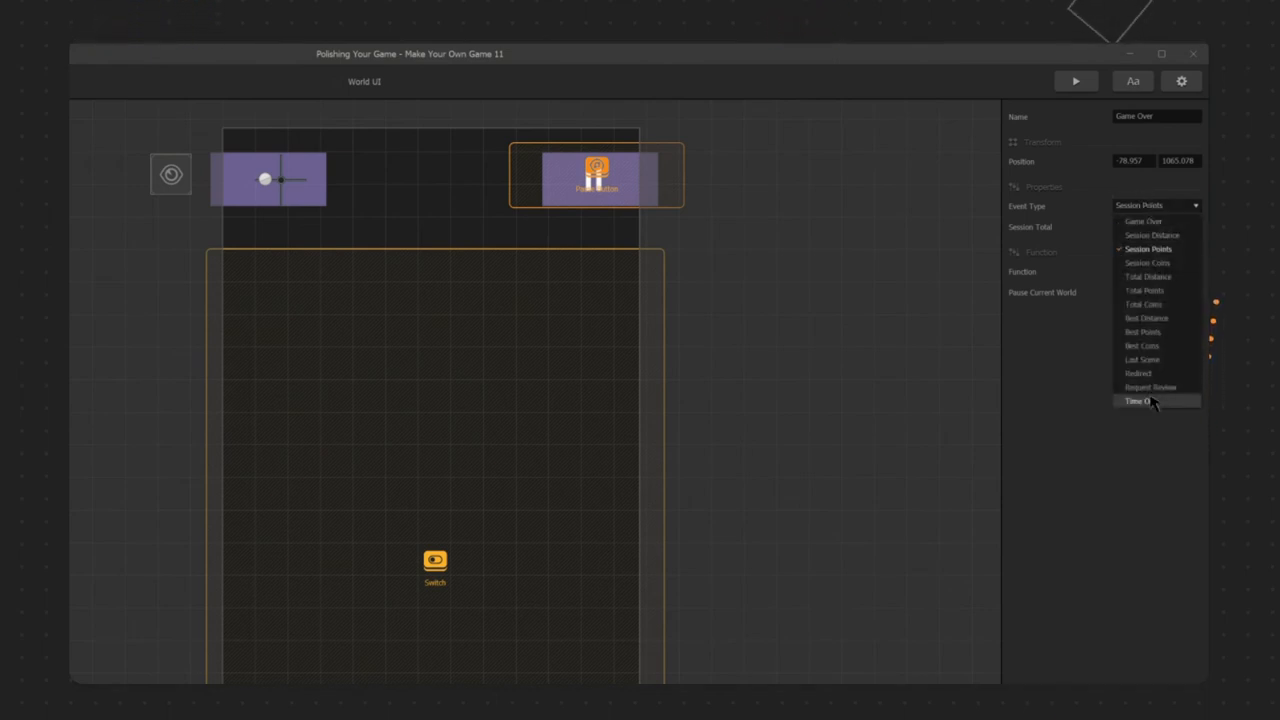
{"action": "mouse_move", "coordinate": [1138, 373]}
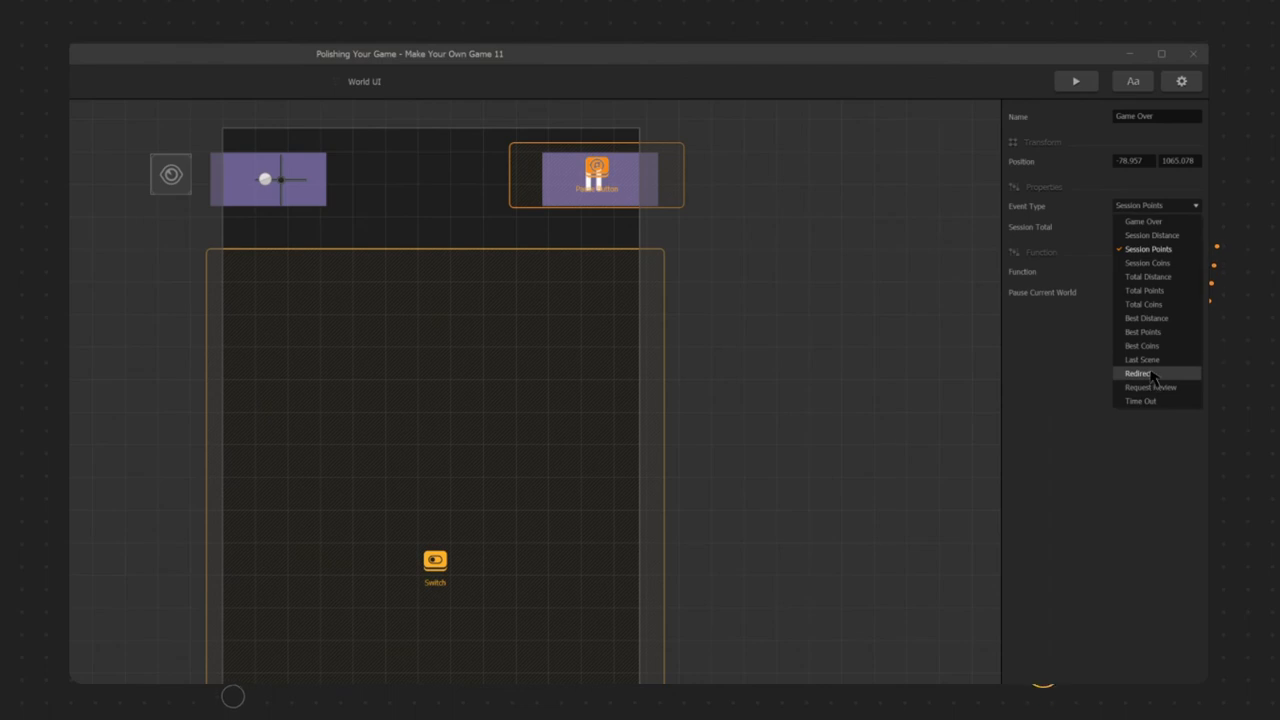
{"action": "left_click", "coordinate": [1137, 373]}
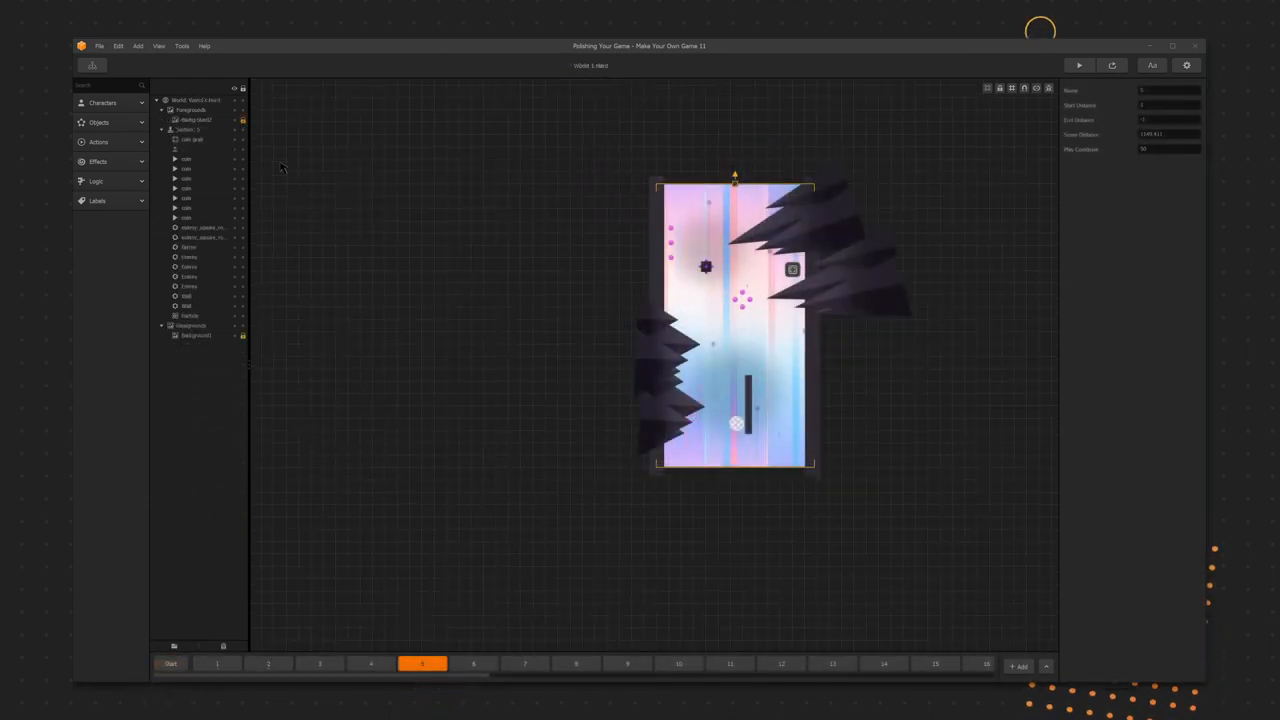
Step: Select coin grab in scene 5, then step through the scene tabs to 40
{"action": "left_click", "coordinate": [192, 139]}
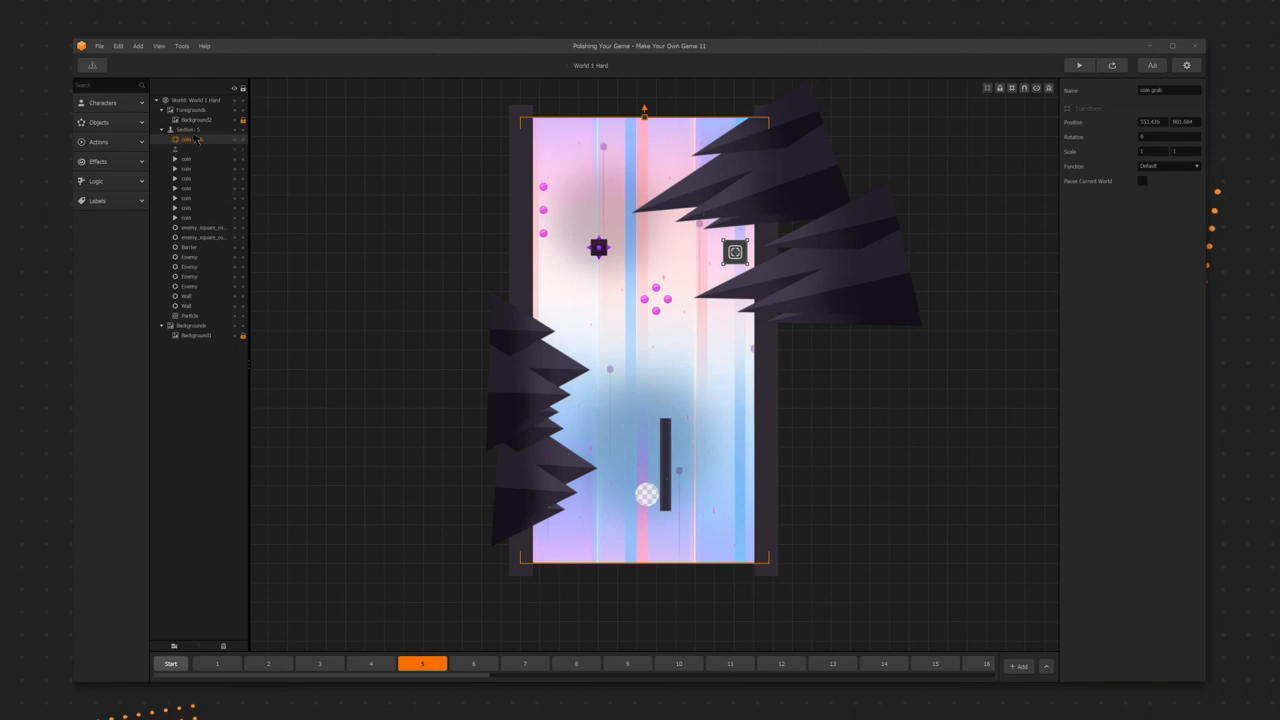
{"action": "left_click", "coordinate": [170, 663]}
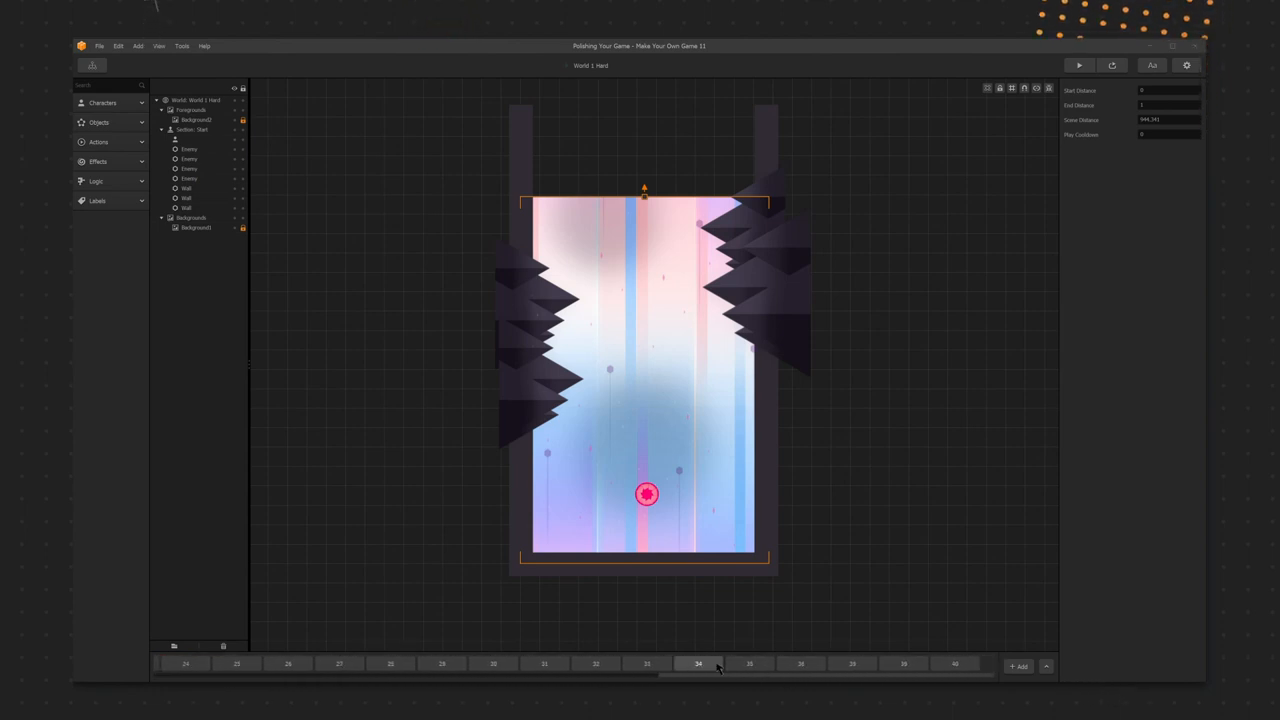
{"action": "left_click", "coordinate": [954, 664]}
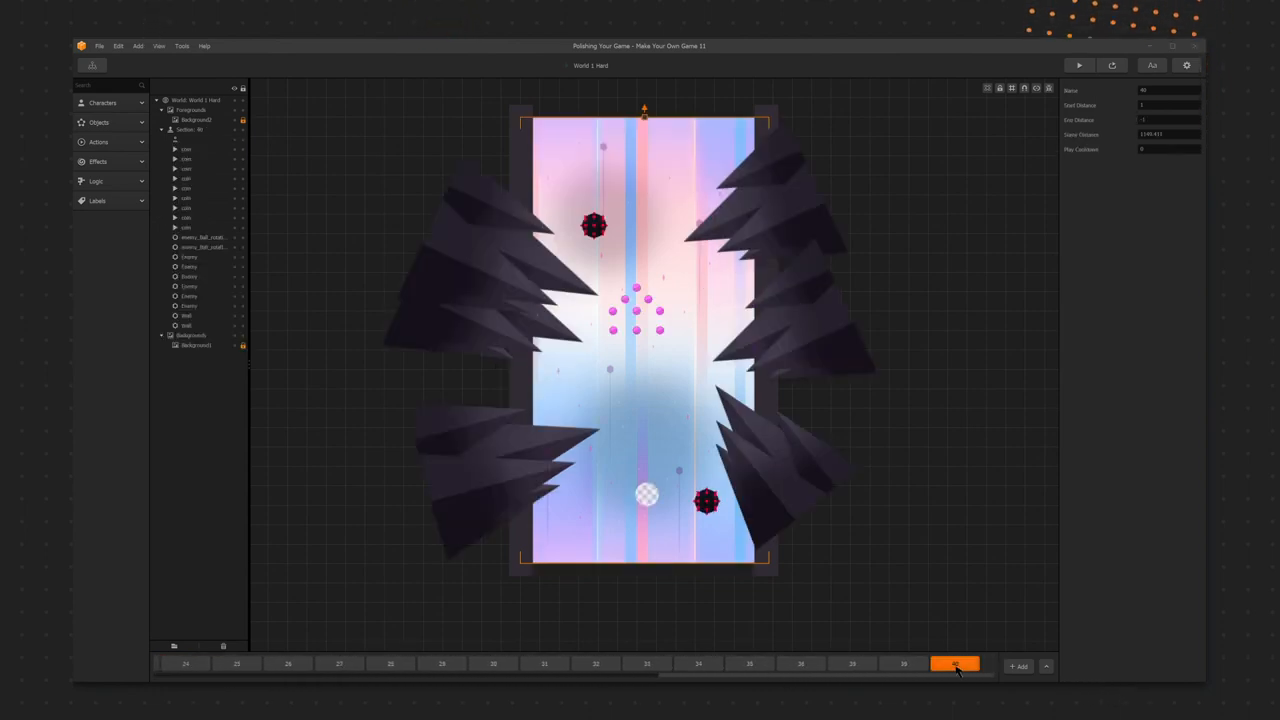
{"action": "left_click", "coordinate": [1078, 65]}
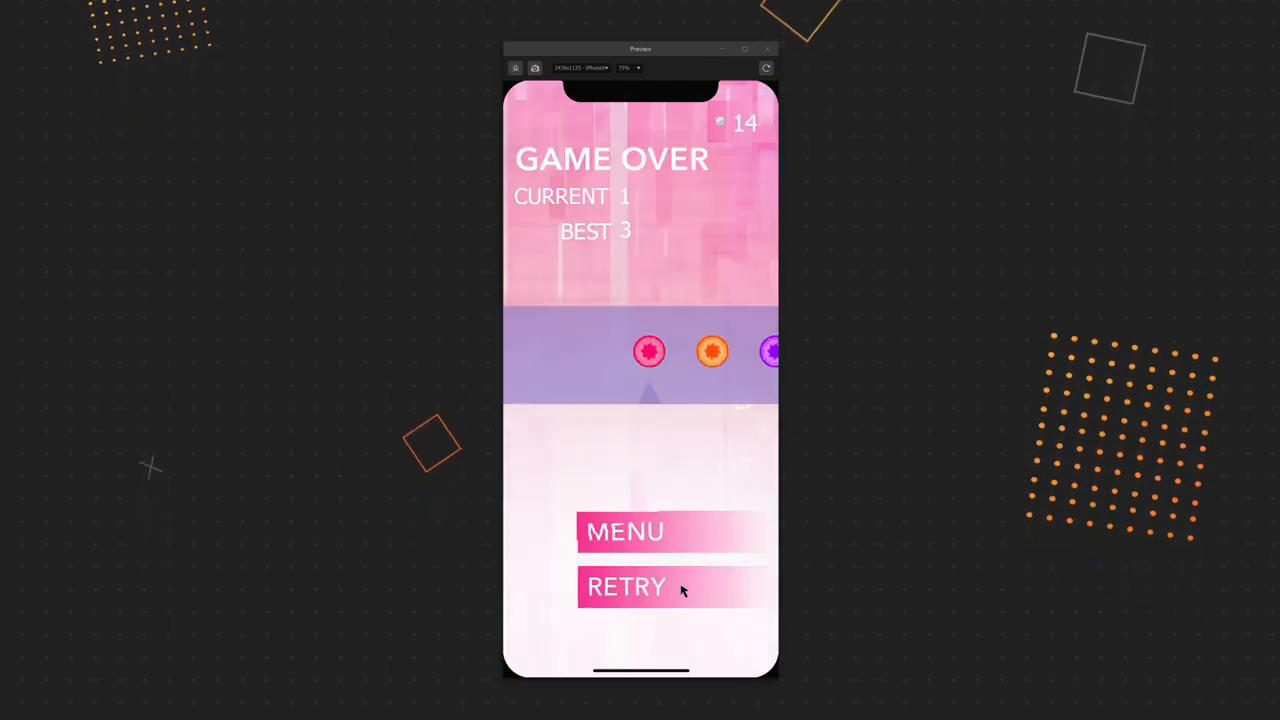
Step: Retry after the game over and tap to begin a new run
{"action": "left_click", "coordinate": [626, 587]}
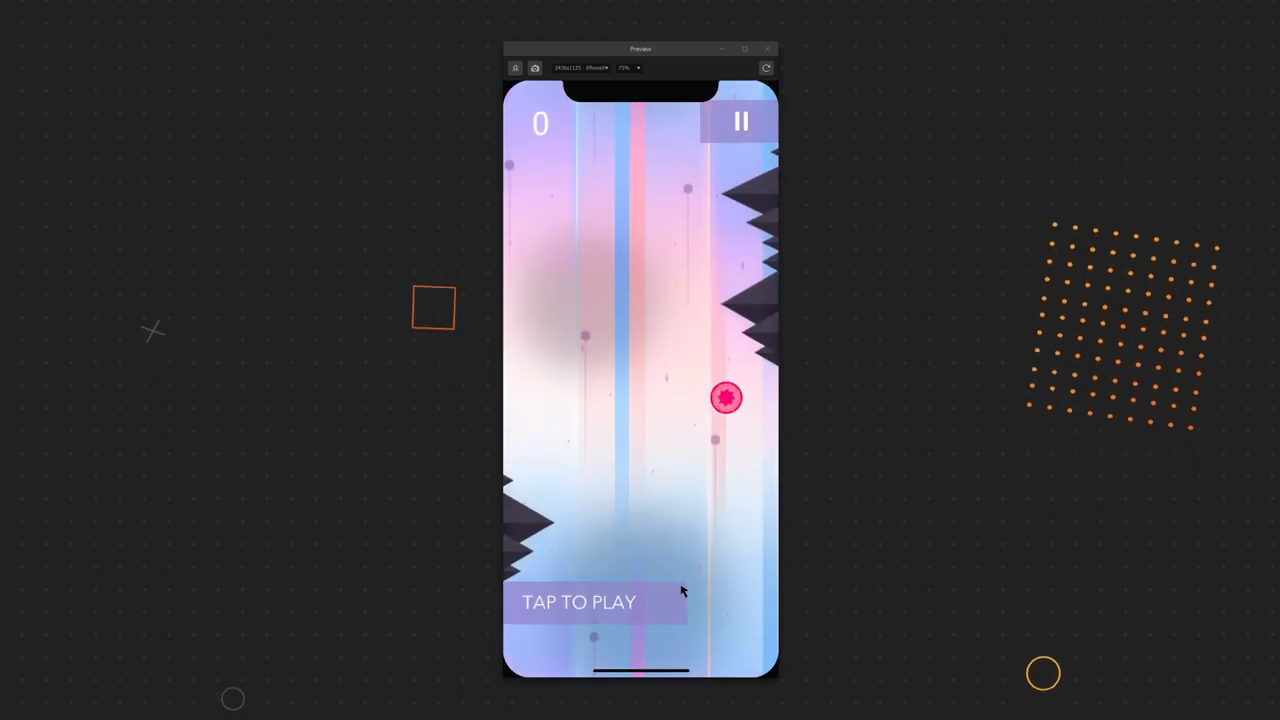
{"action": "left_click", "coordinate": [579, 602]}
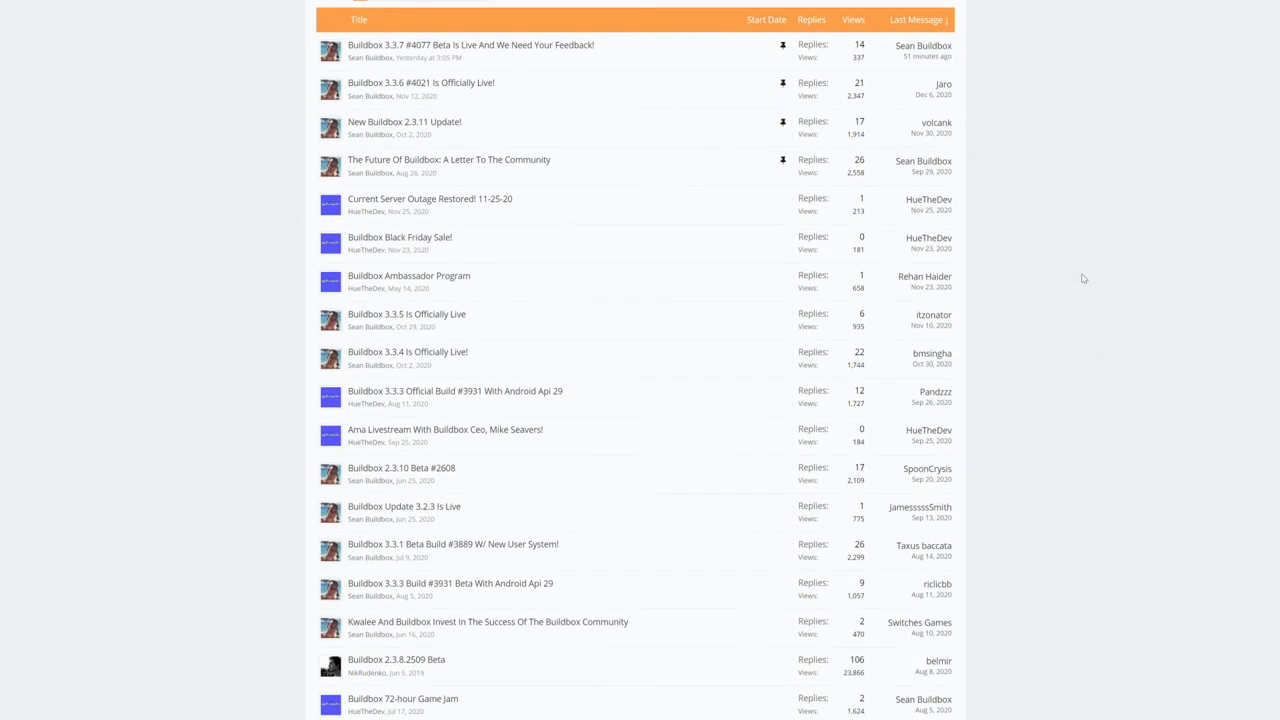
Step: Scroll down the Announcements thread list and back to the top
{"action": "scroll", "scroll_direction": "down", "scroll_amount": 3}
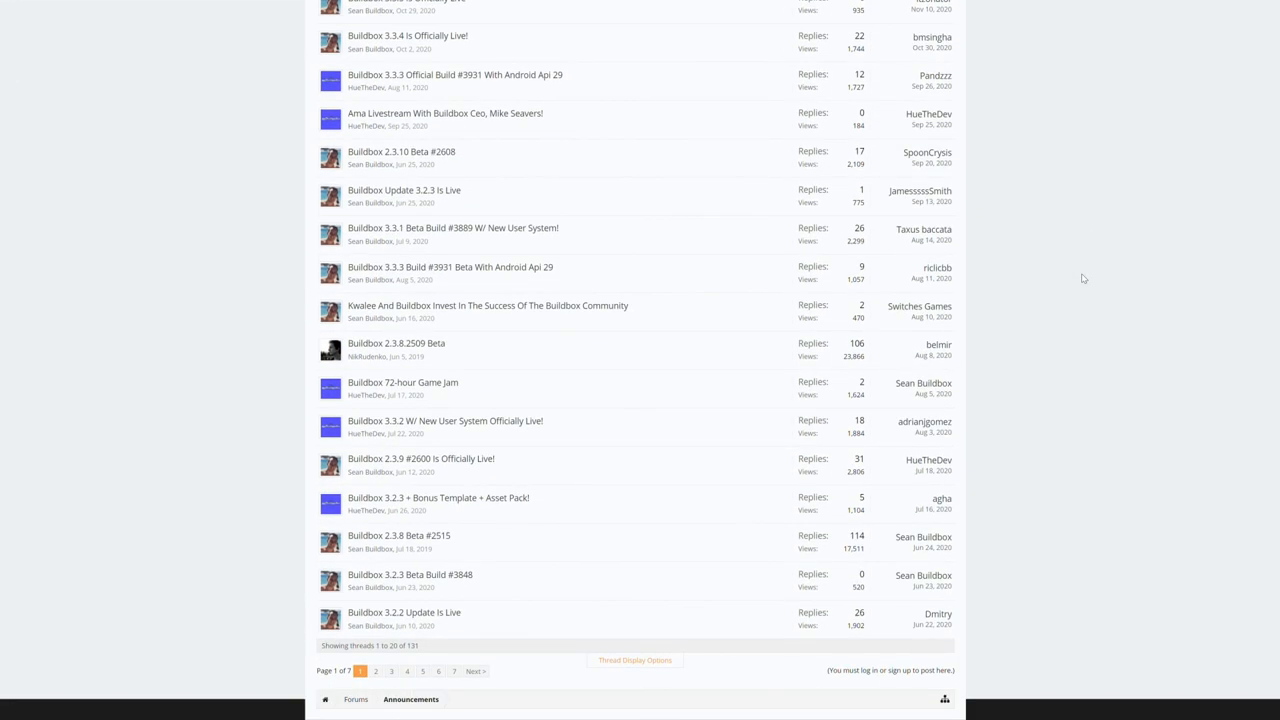
{"action": "scroll", "scroll_direction": "up", "scroll_amount": 3}
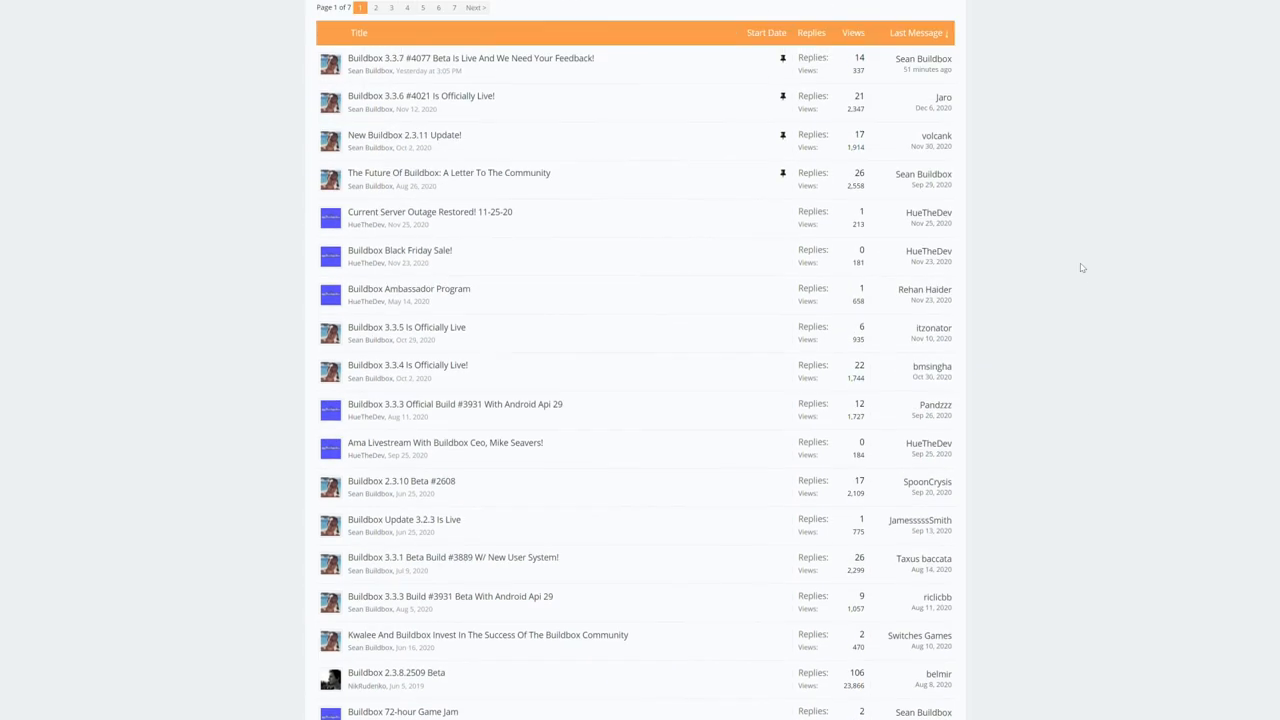